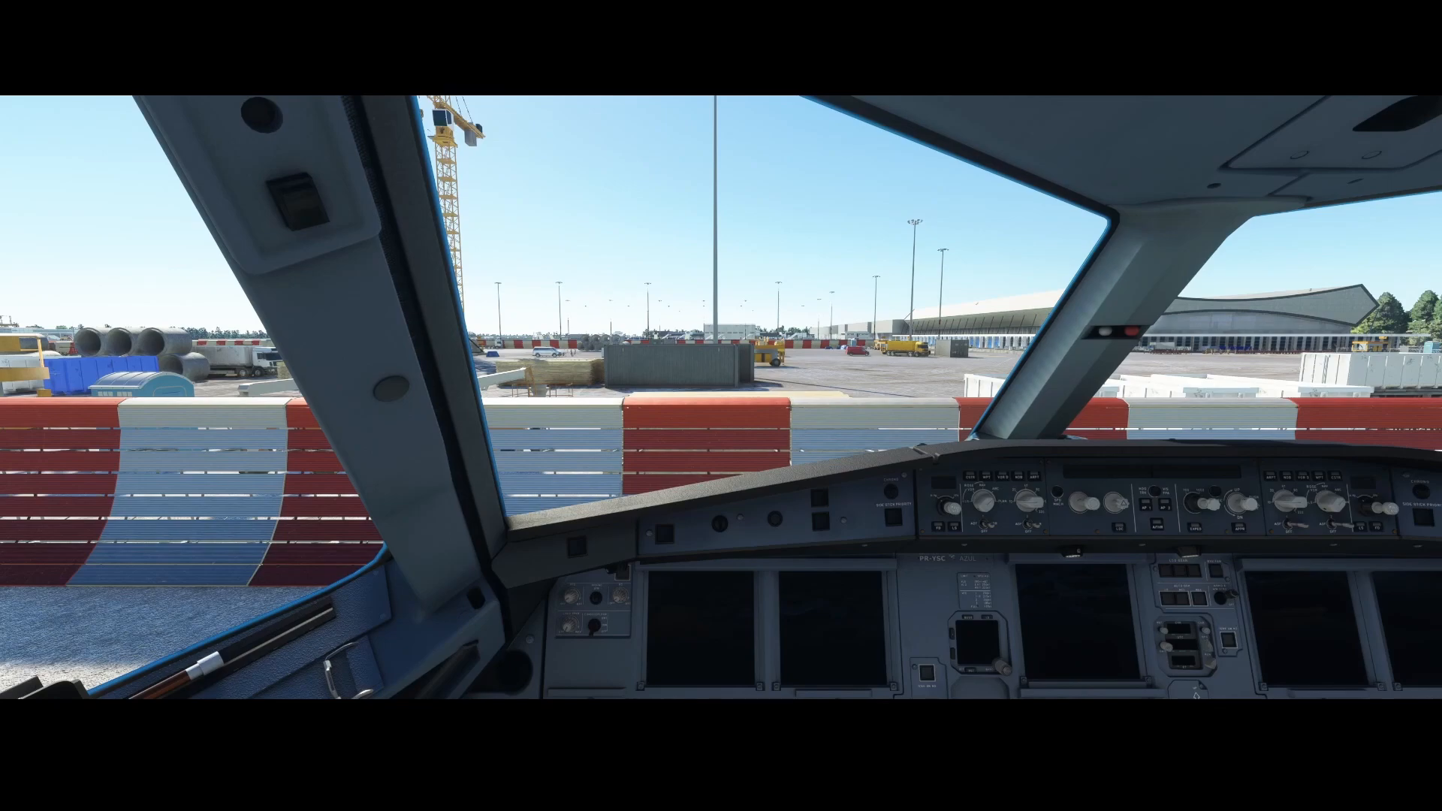
pyautogui.moveTo(237, 477)
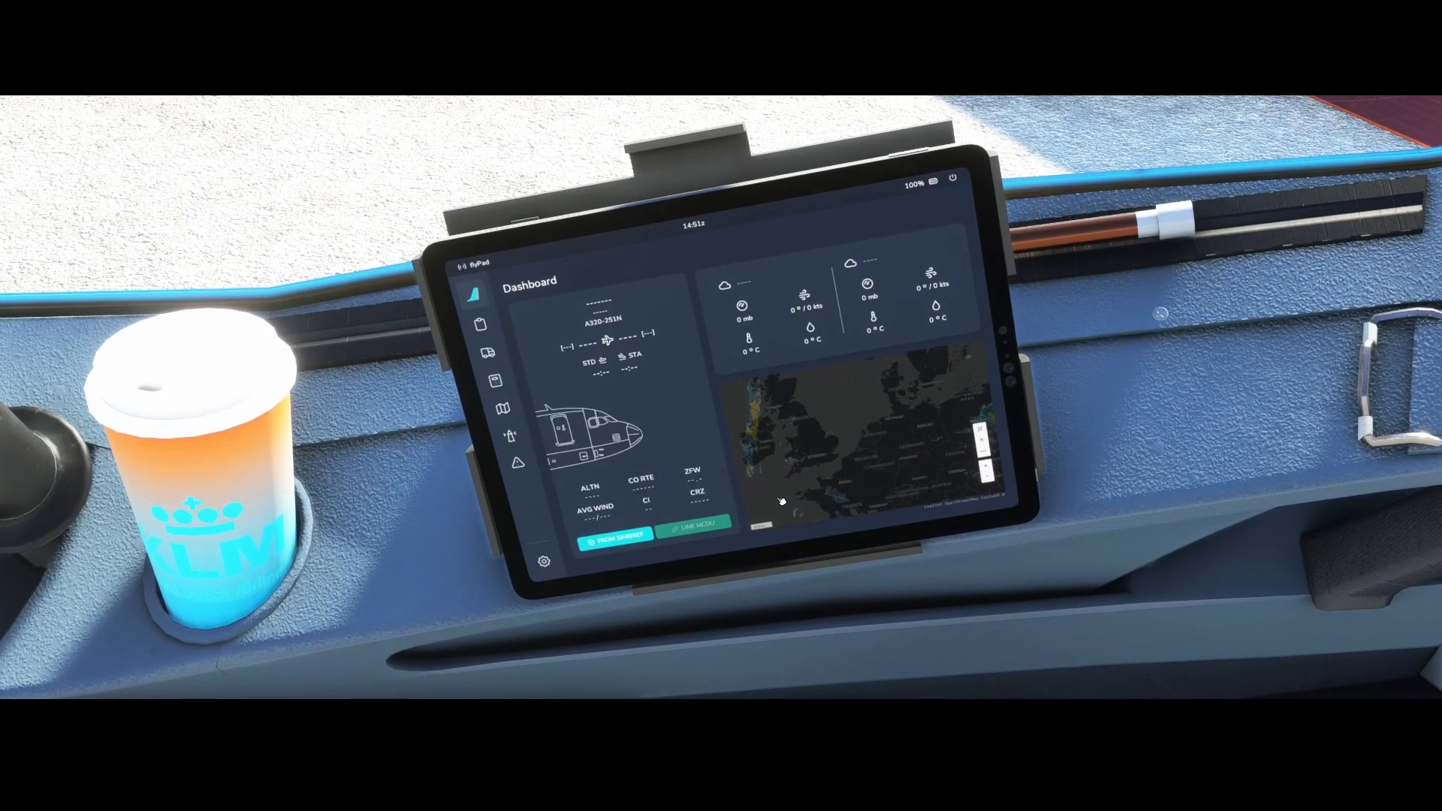
pyautogui.moveTo(887, 382)
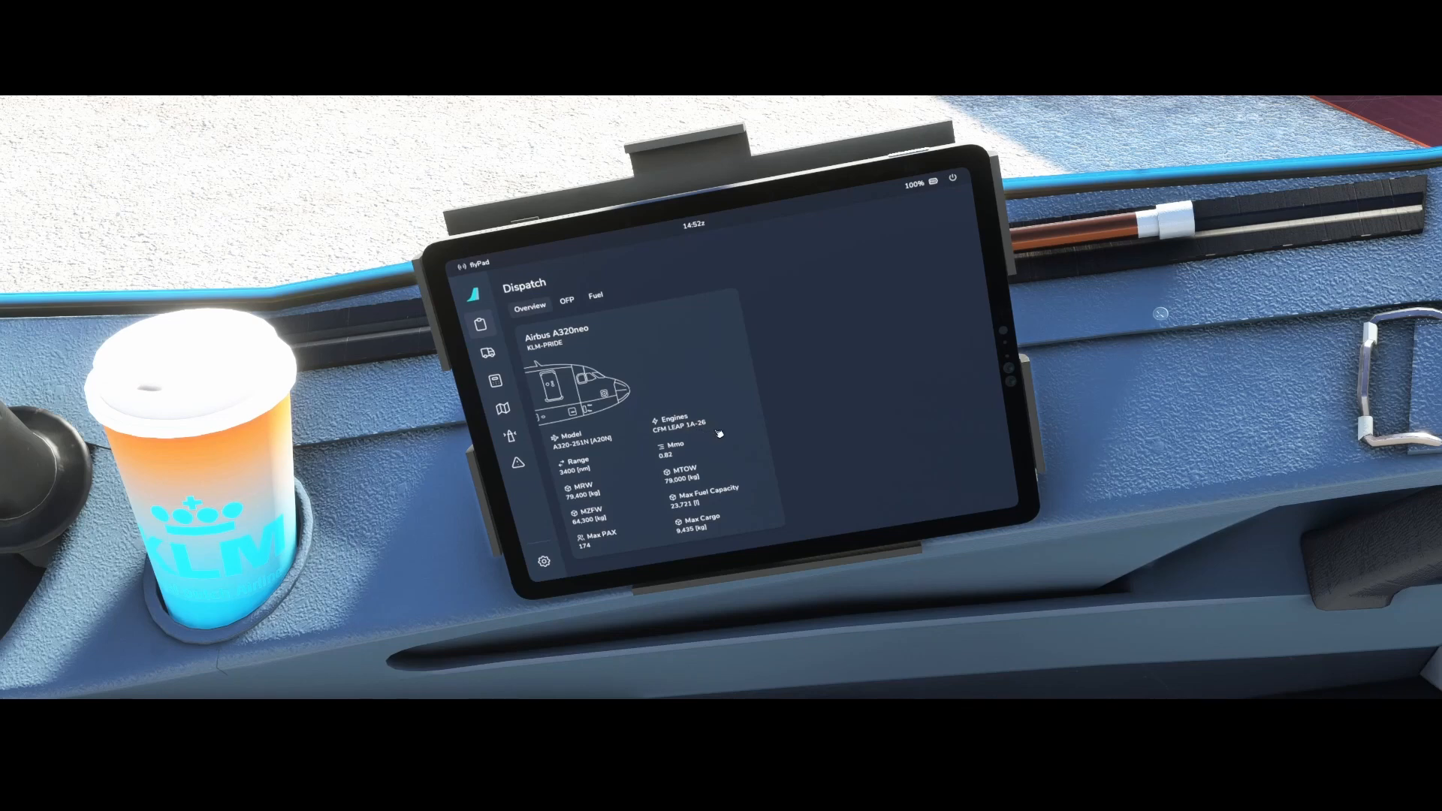
pyautogui.moveTo(714, 425)
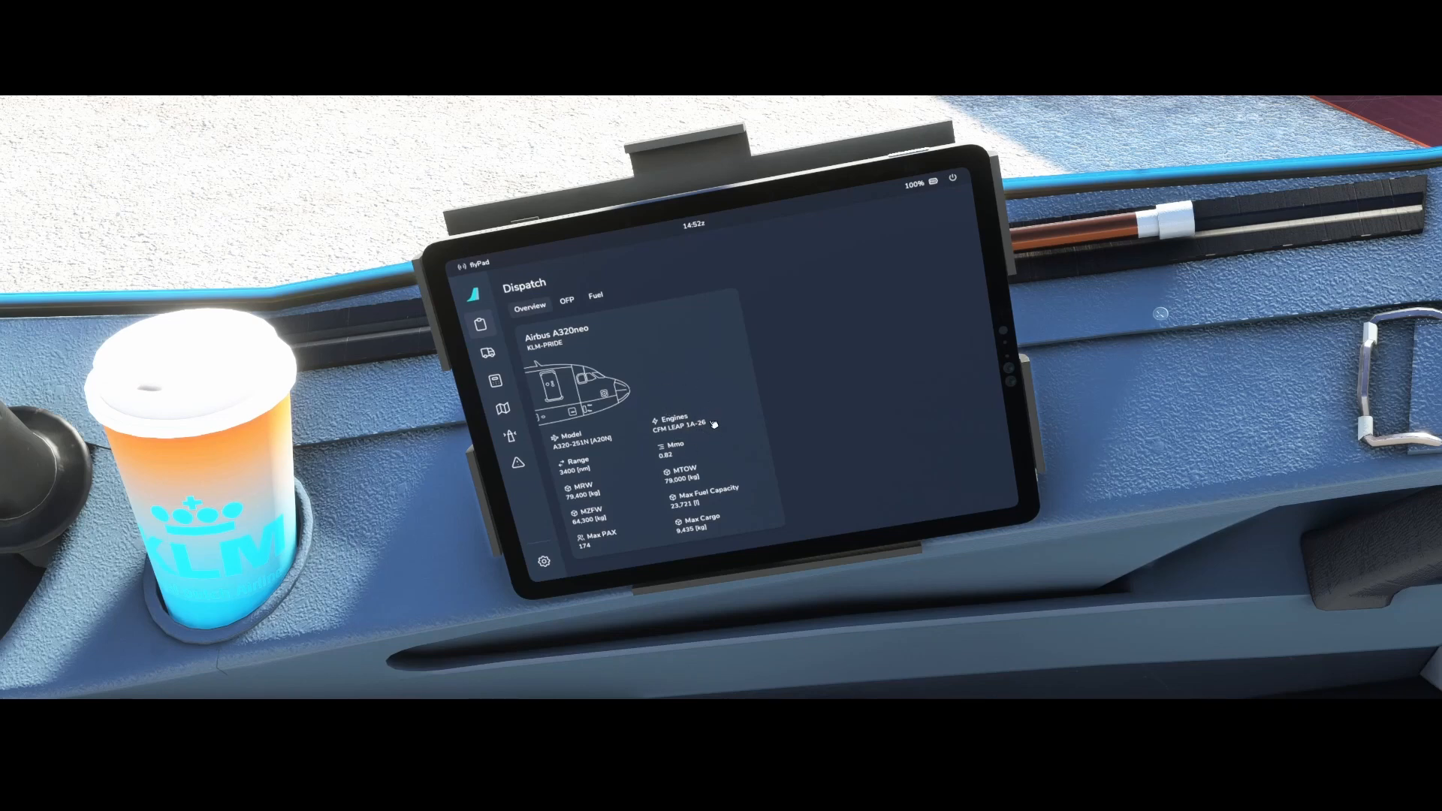
# - Show the Dispatch OFP page, which asks for a SimBrief flight plan import
pyautogui.click(567, 297)
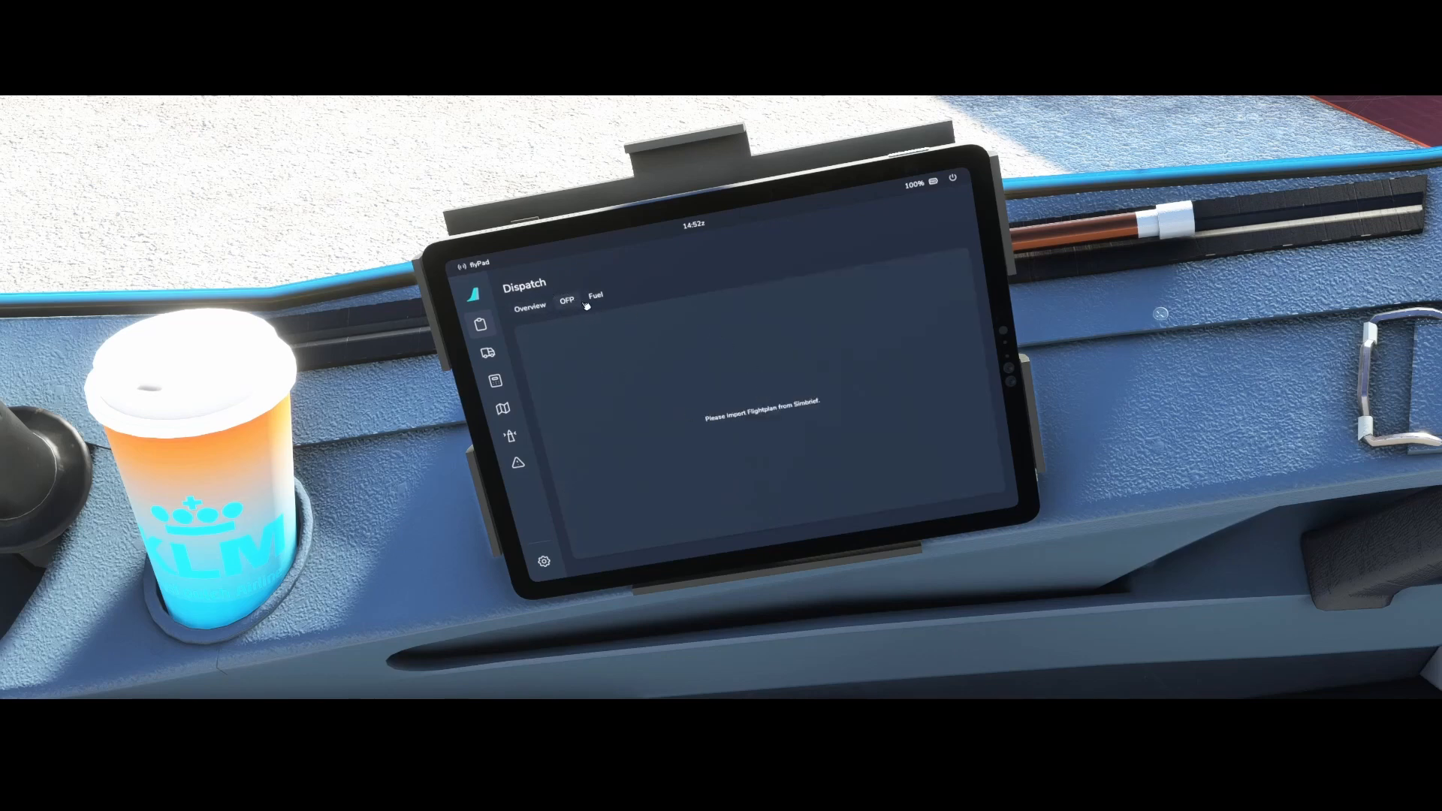
pyautogui.moveTo(750, 420)
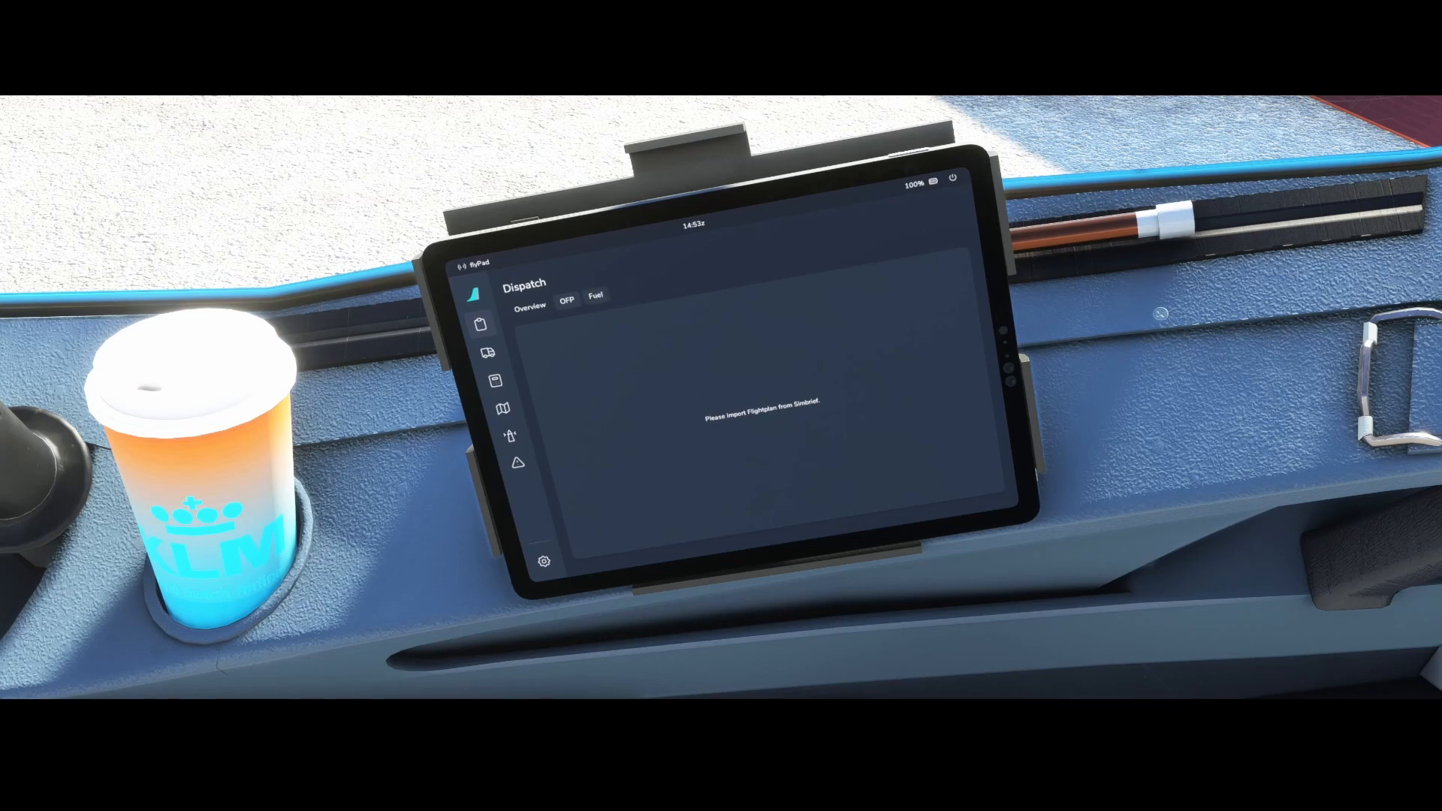
# - Show the Dispatch Fuel page with A320neo tank quantities and refuel controls
pyautogui.click(596, 296)
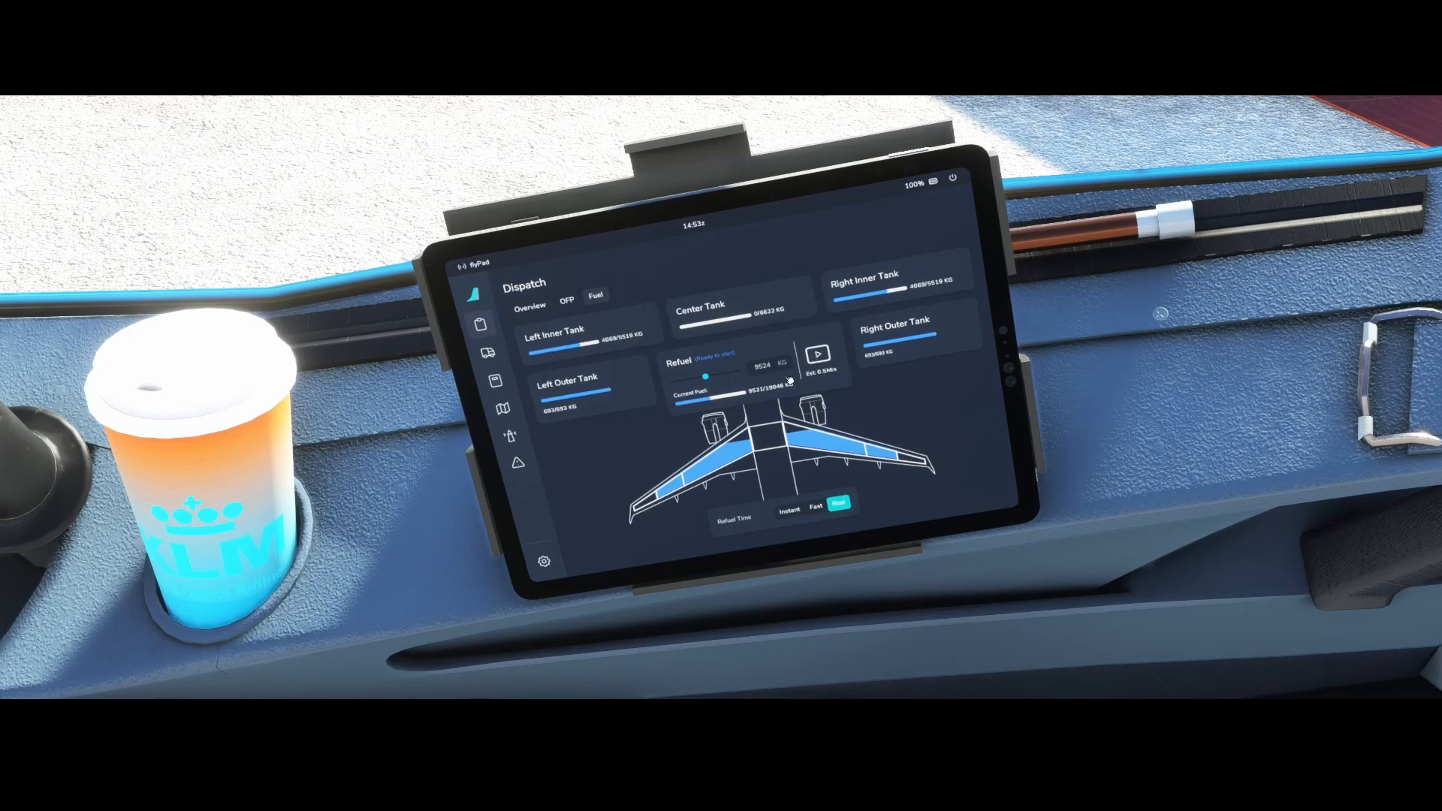
pyautogui.moveTo(786, 523)
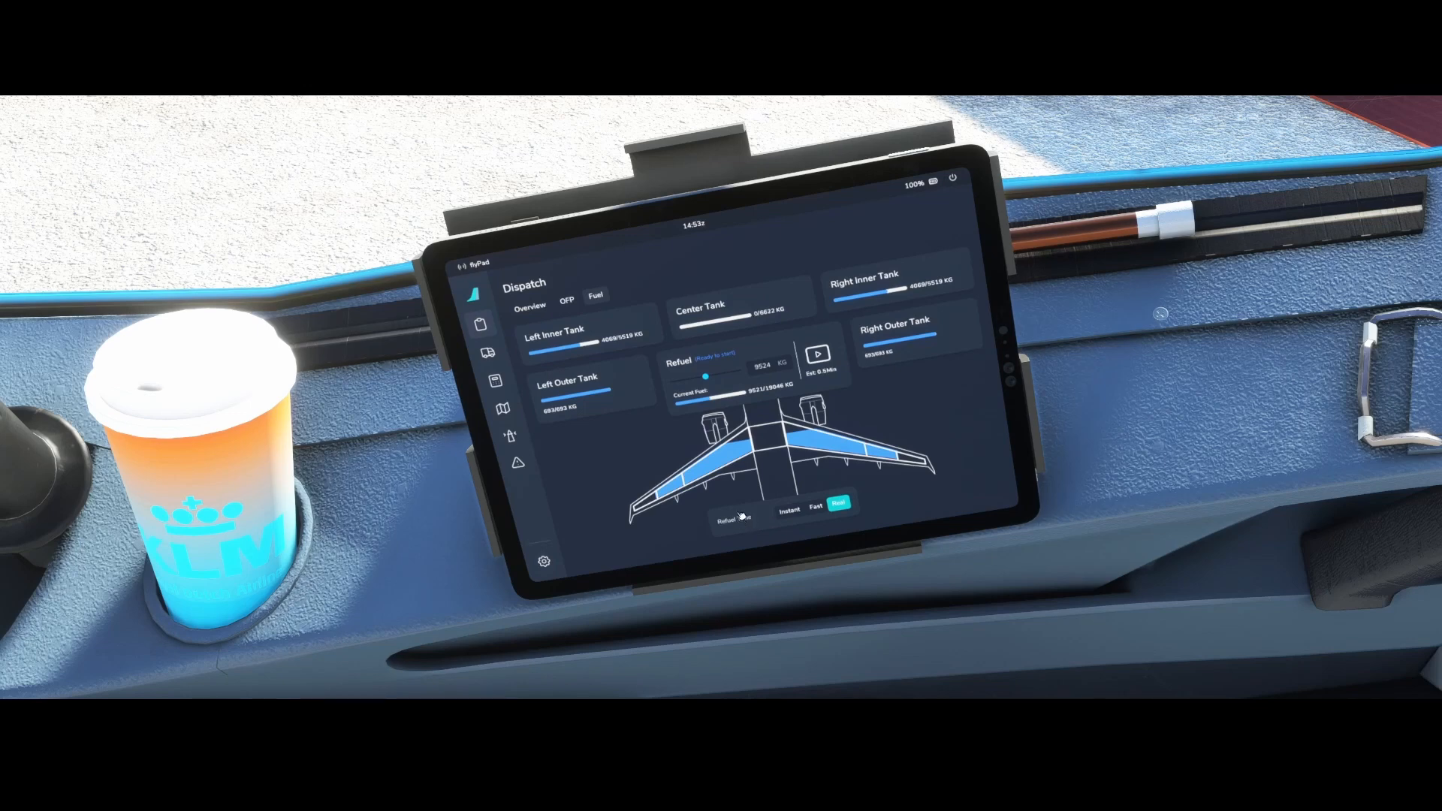
pyautogui.moveTo(736, 516)
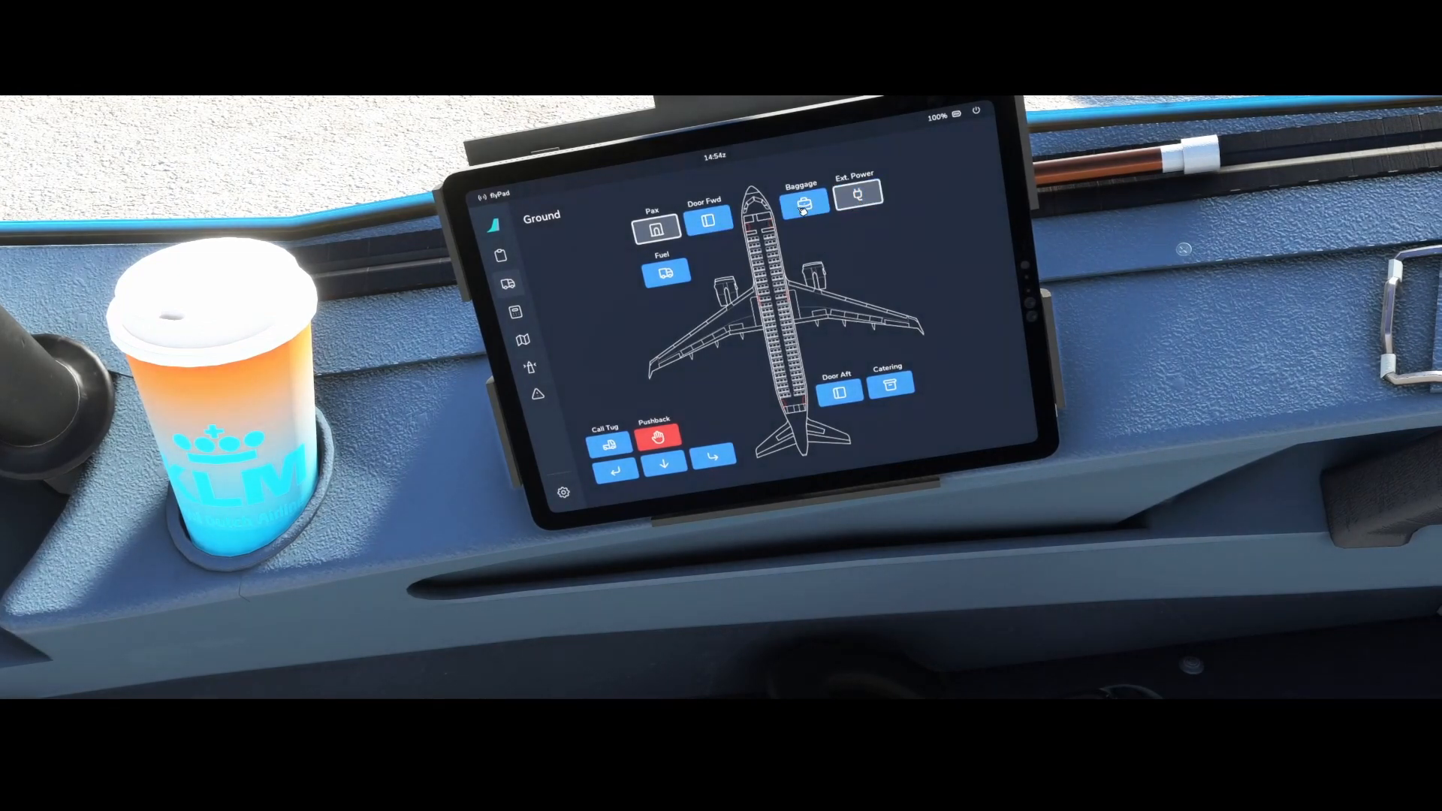
# - Activate baggage loading and passenger boarding on the Ground page and hover Call Tug
pyautogui.click(802, 200)
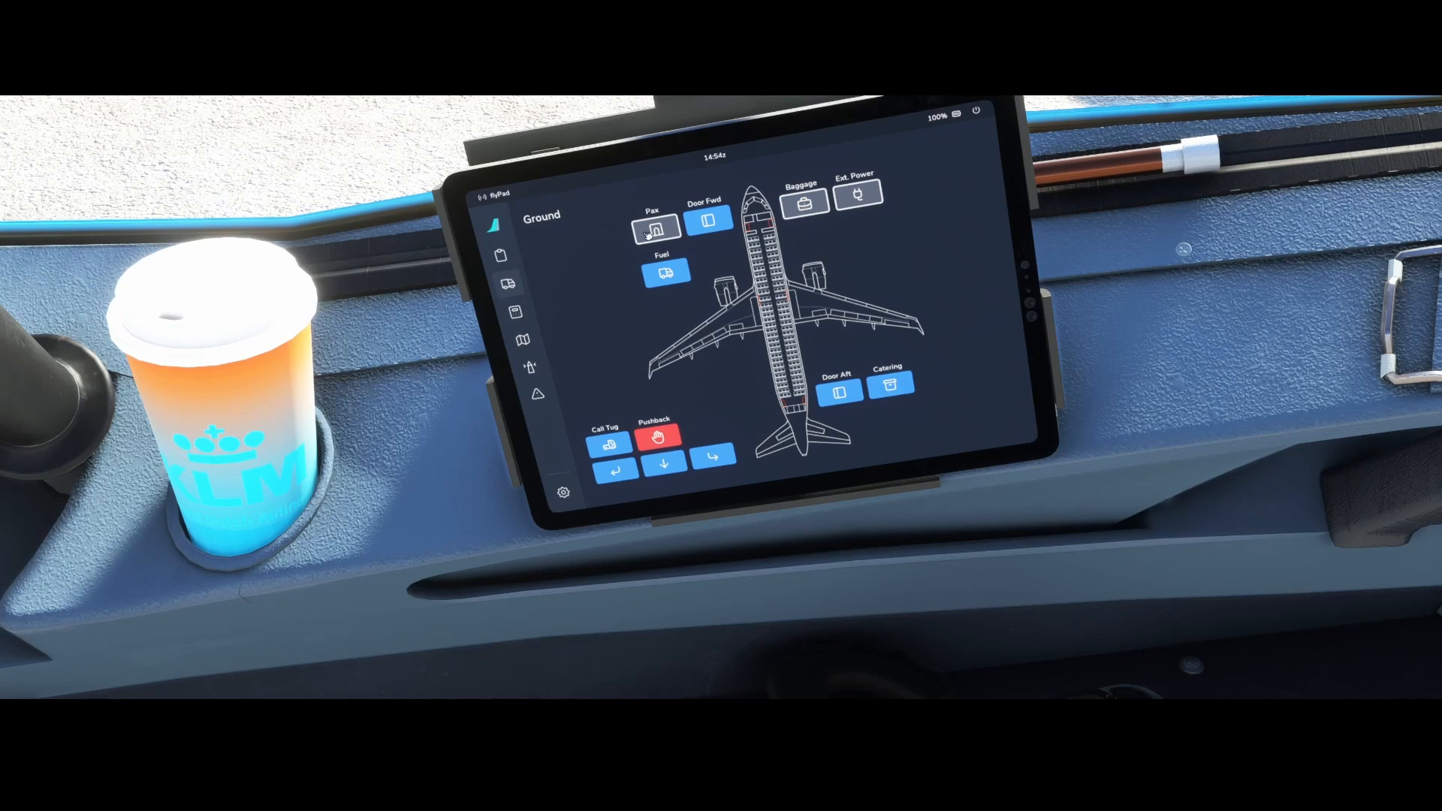
pyautogui.click(803, 203)
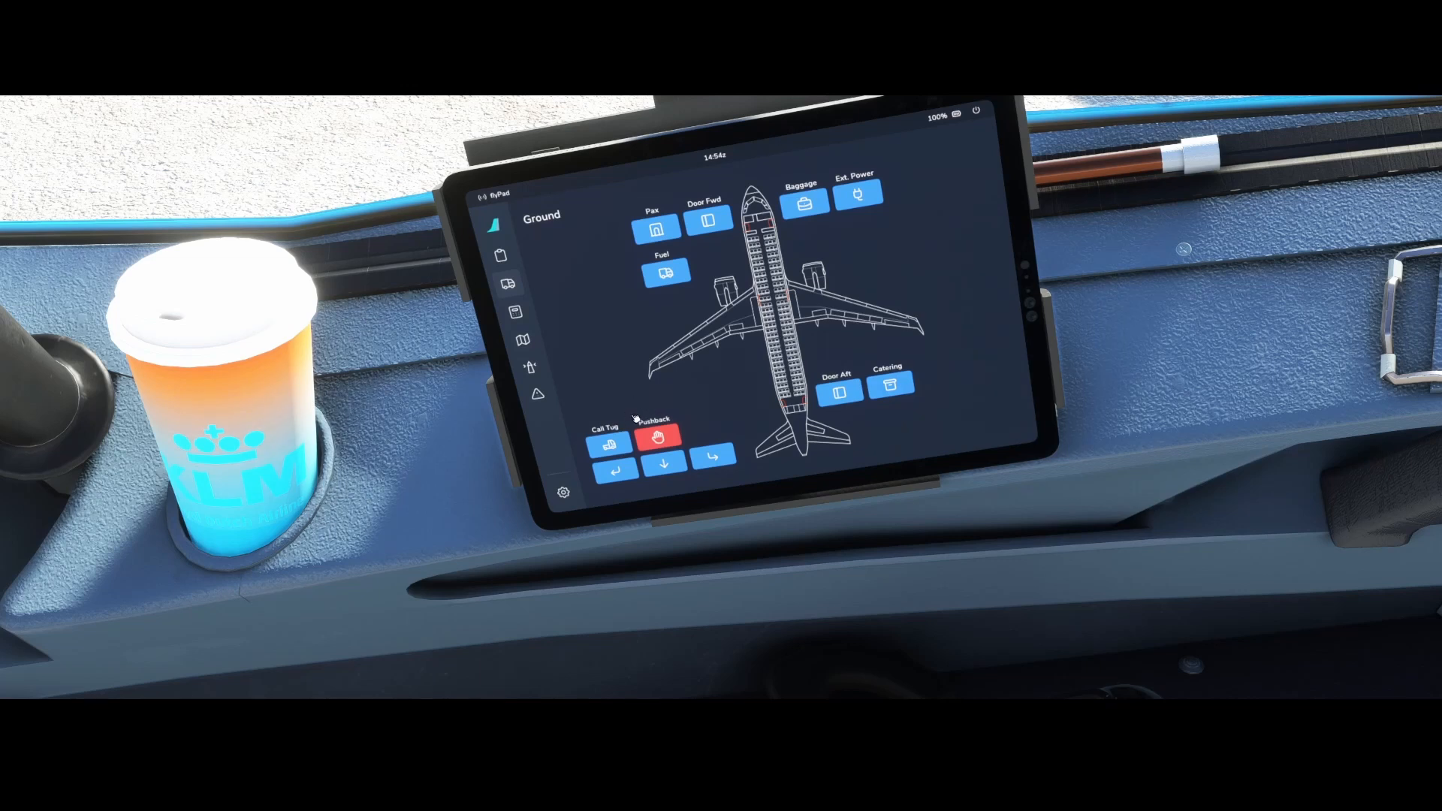
pyautogui.click(713, 457)
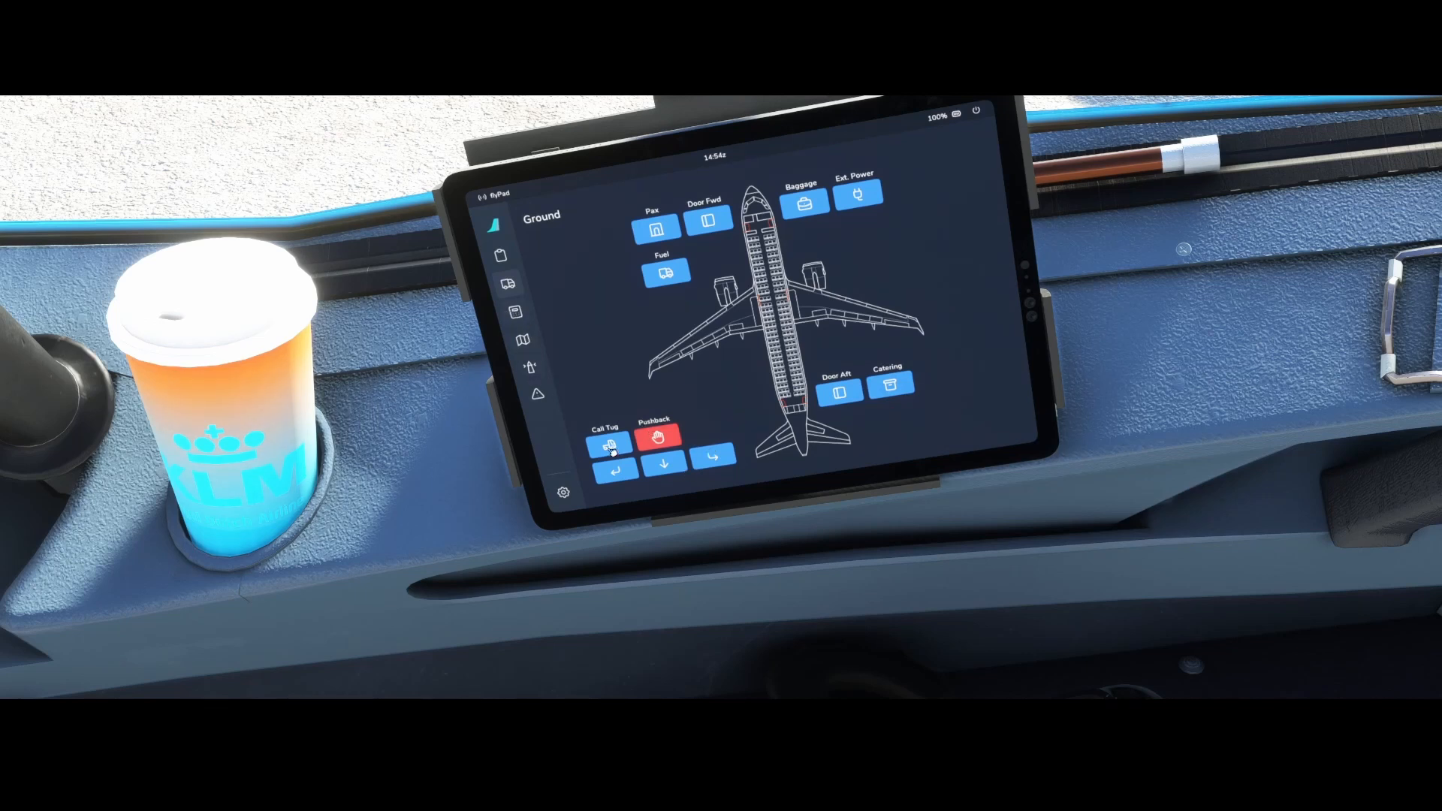
# - View the Performance calculator, then the ATC page needing IVAO or VATSIM
pyautogui.click(515, 312)
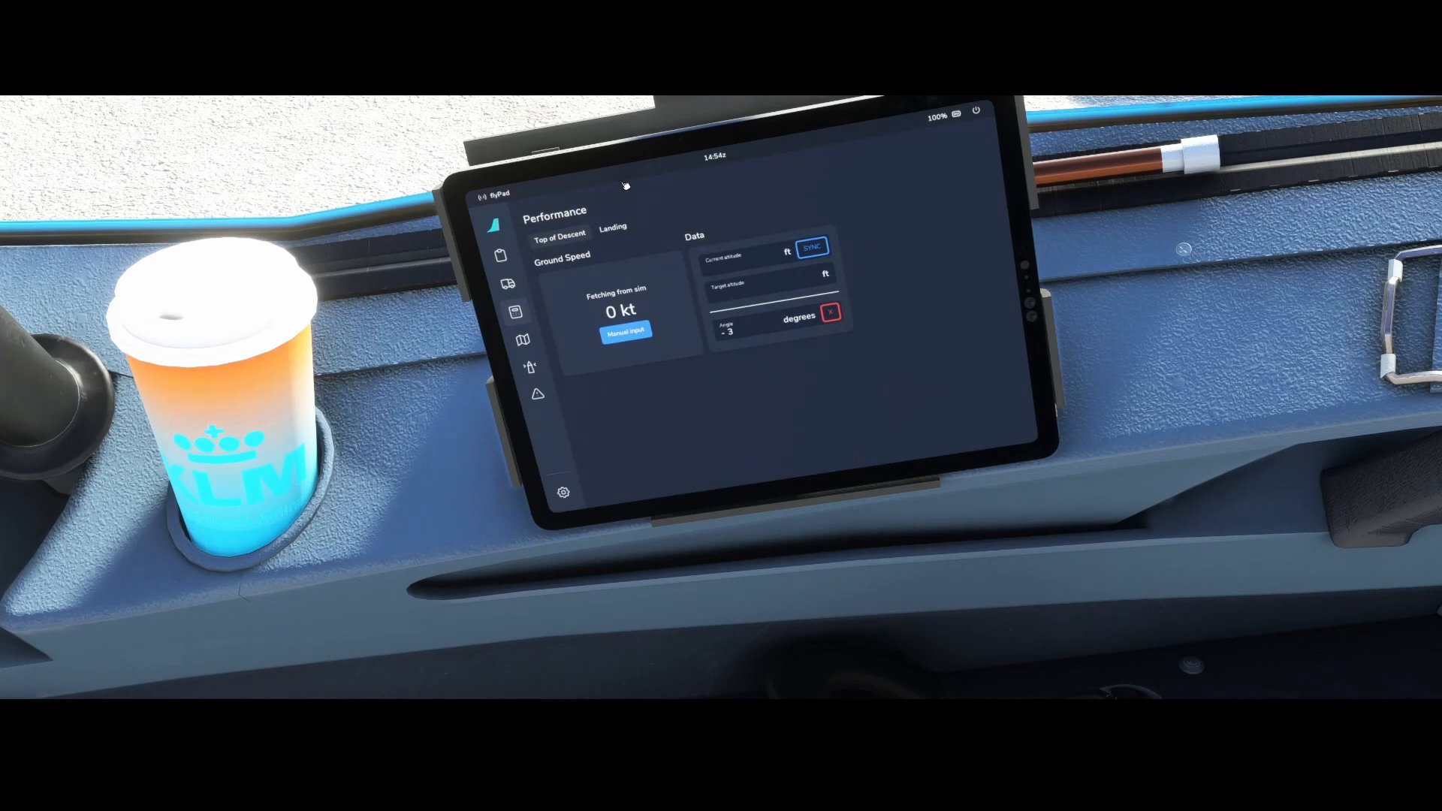
pyautogui.moveTo(884, 260)
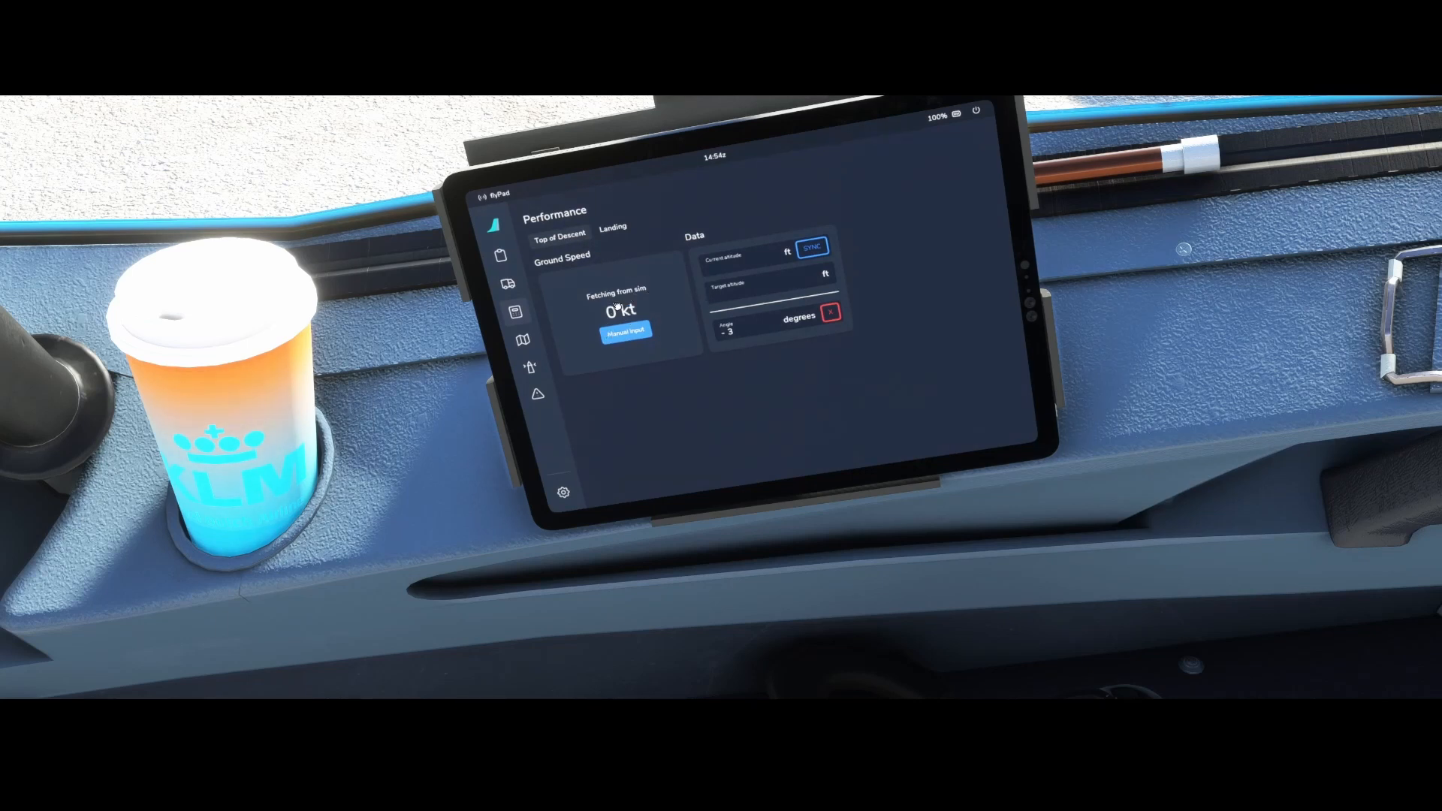
pyautogui.click(613, 228)
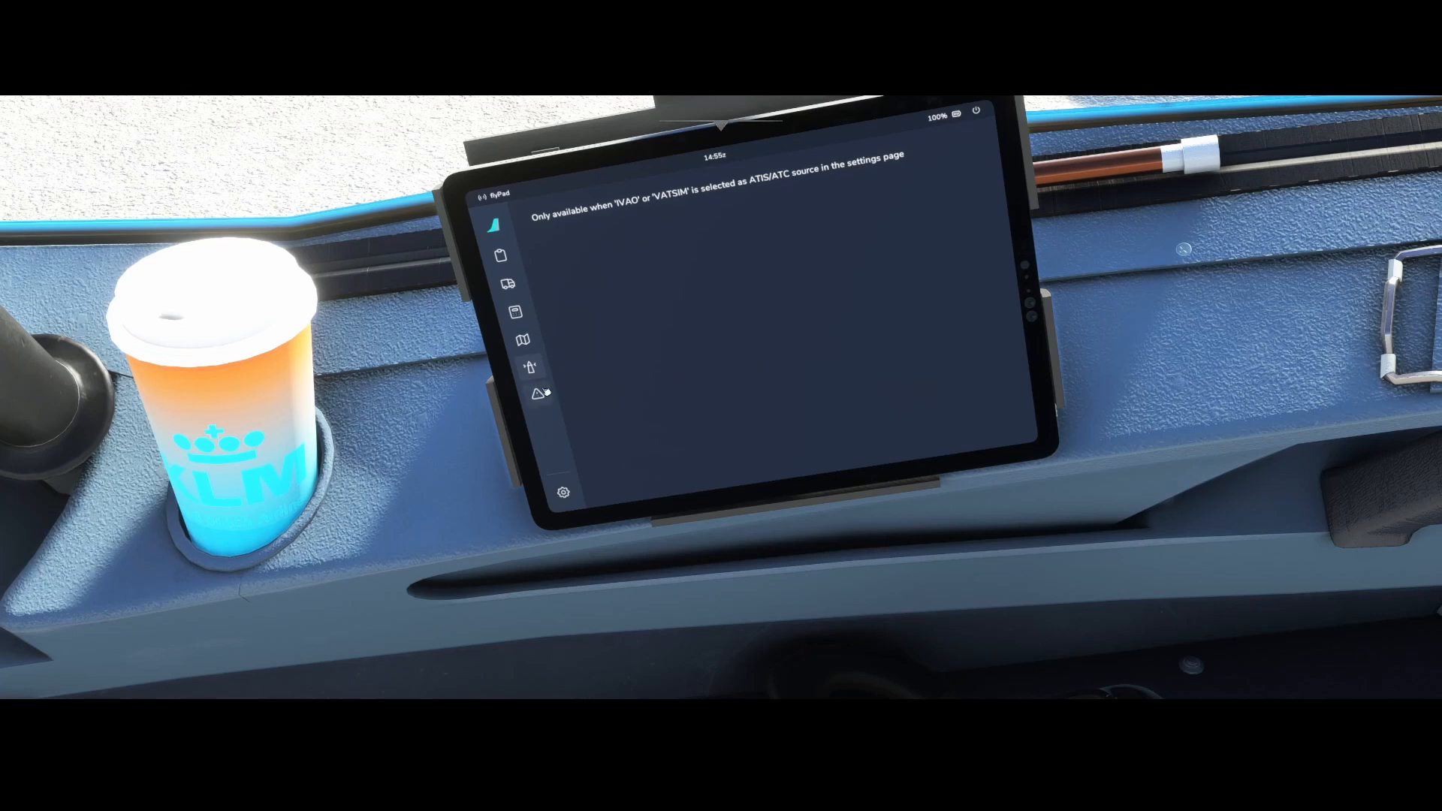
# - Browse flyPad settings through Aircraft Configuration and ATSU/AOC data source tabs
pyautogui.click(563, 493)
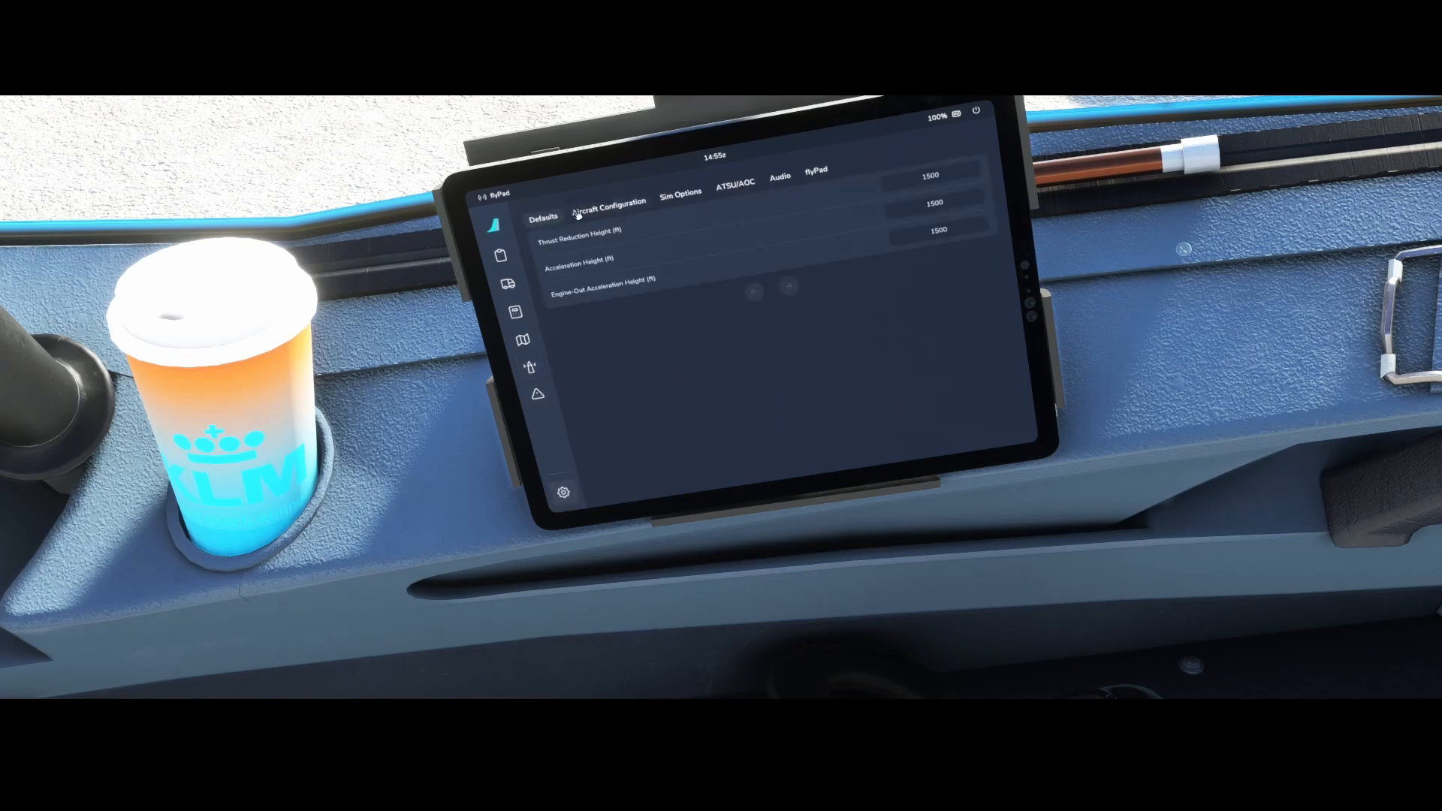
pyautogui.click(680, 194)
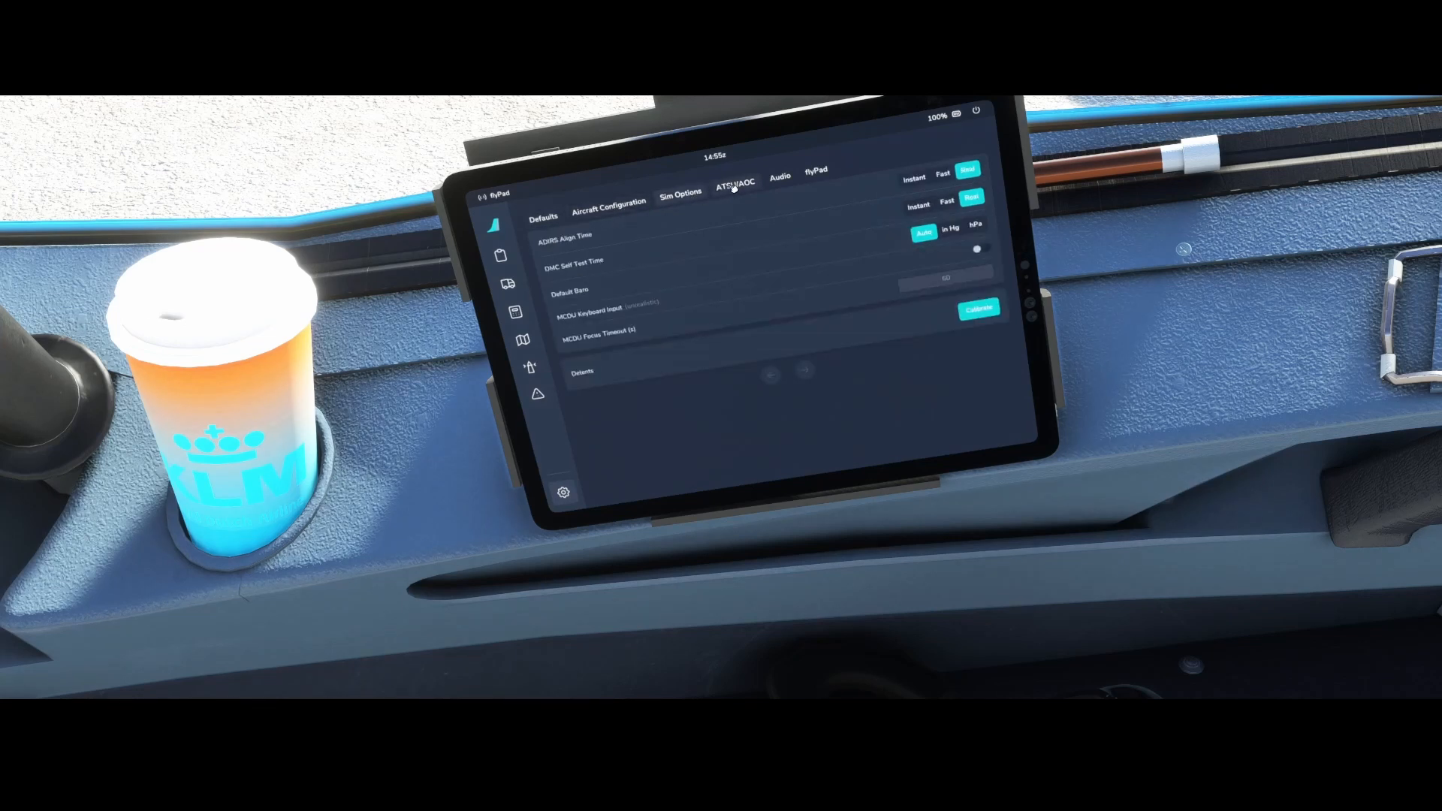
pyautogui.click(736, 179)
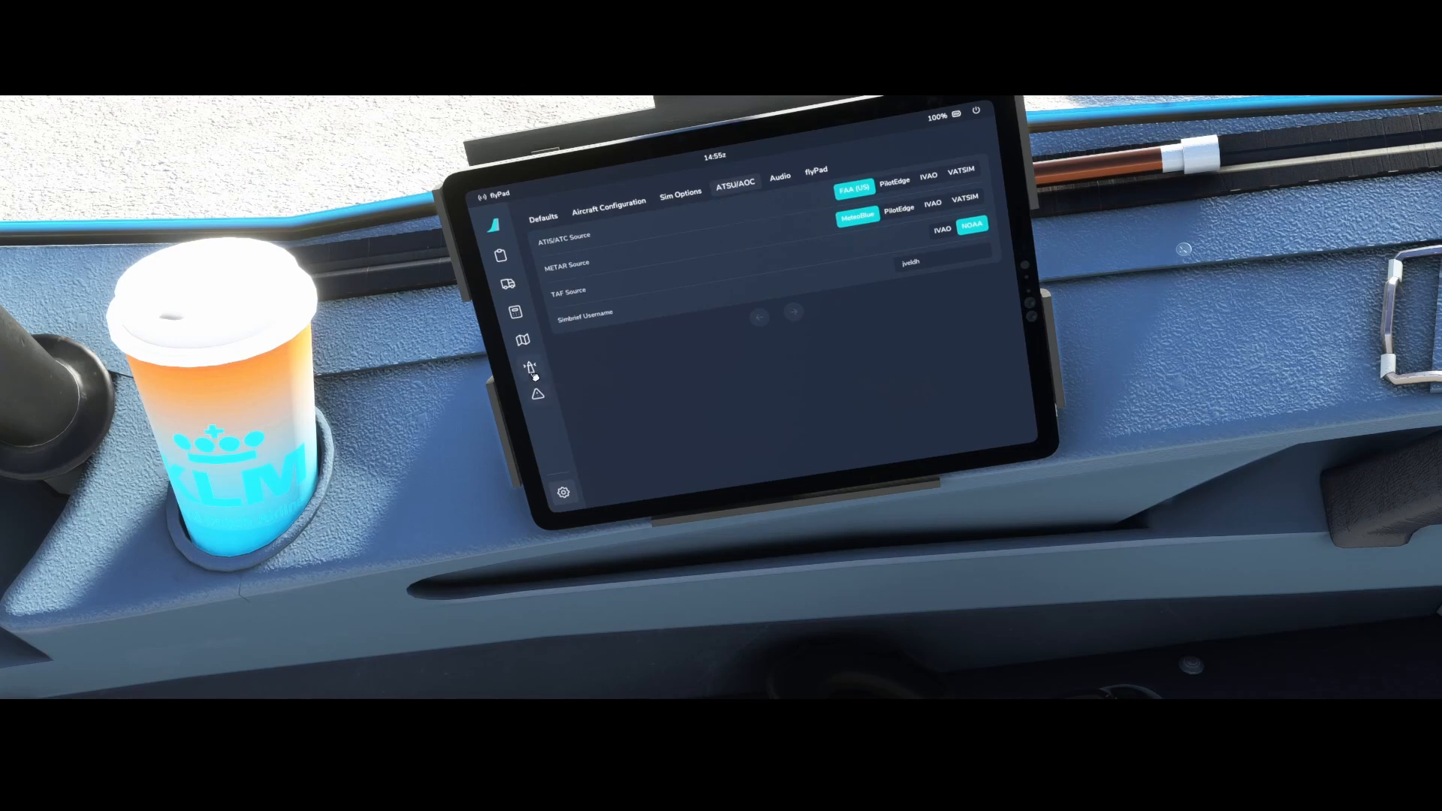
pyautogui.moveTo(699, 287)
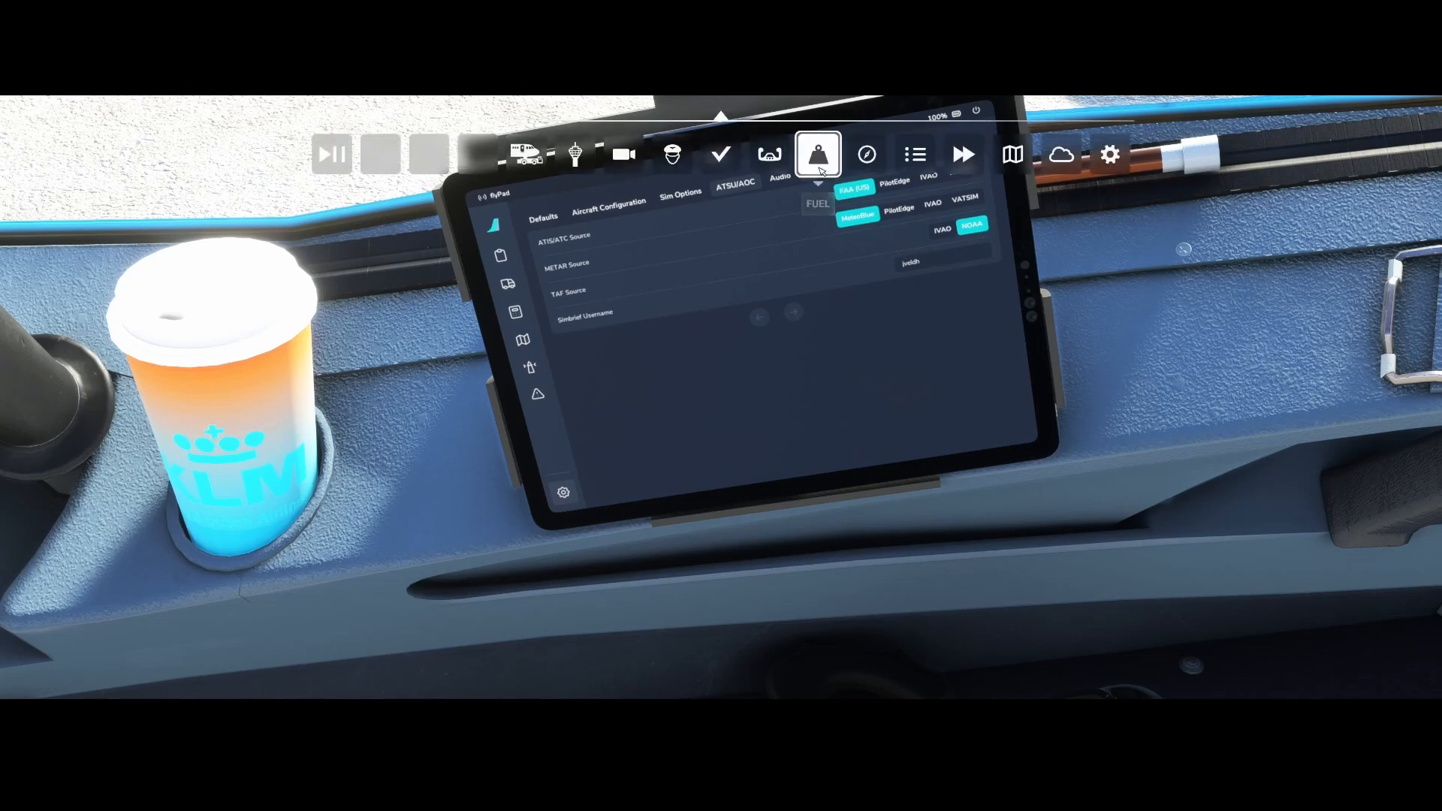
# - Briefly show the toolbar Fuel panel, then the flyPad brightness display tab
pyautogui.click(817, 153)
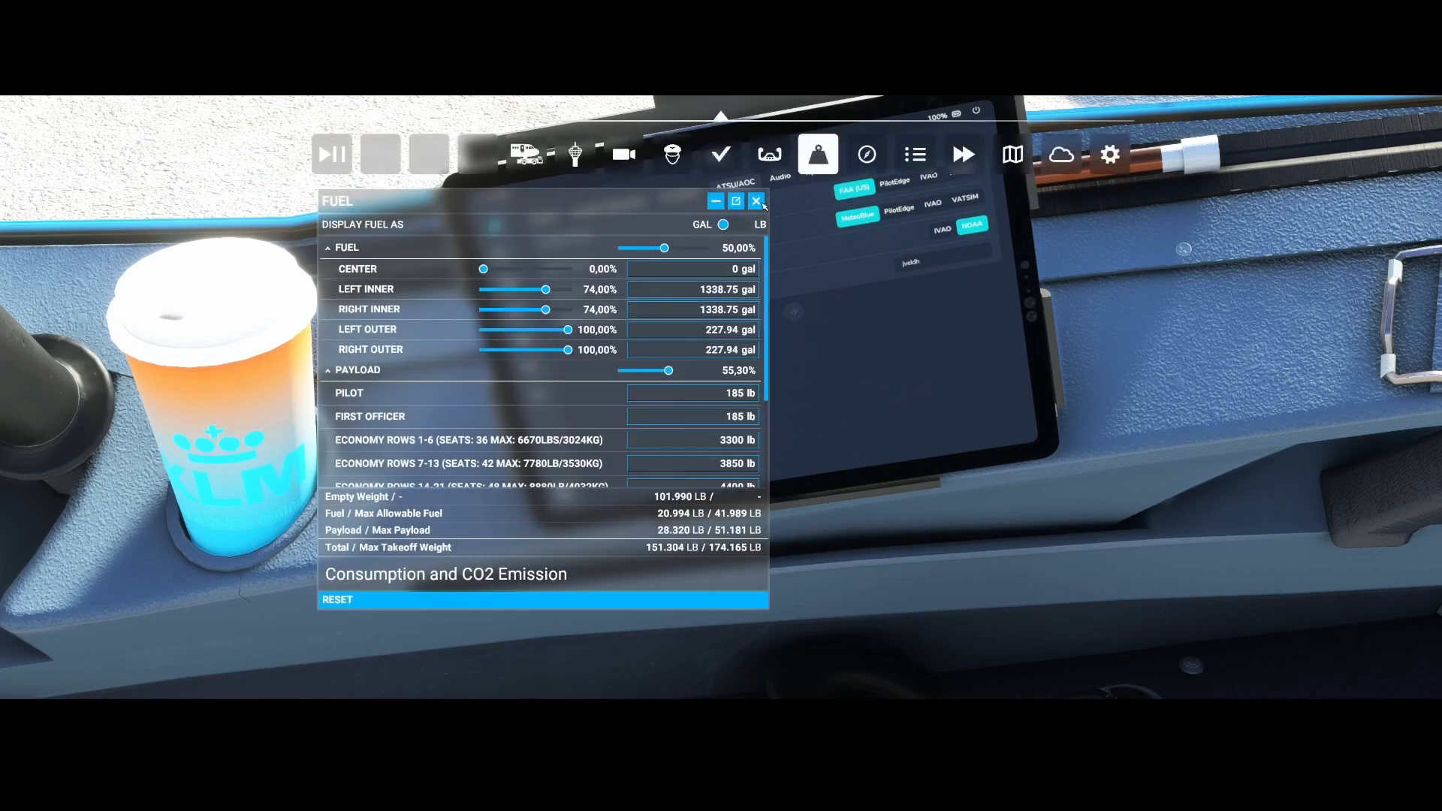
pyautogui.click(755, 200)
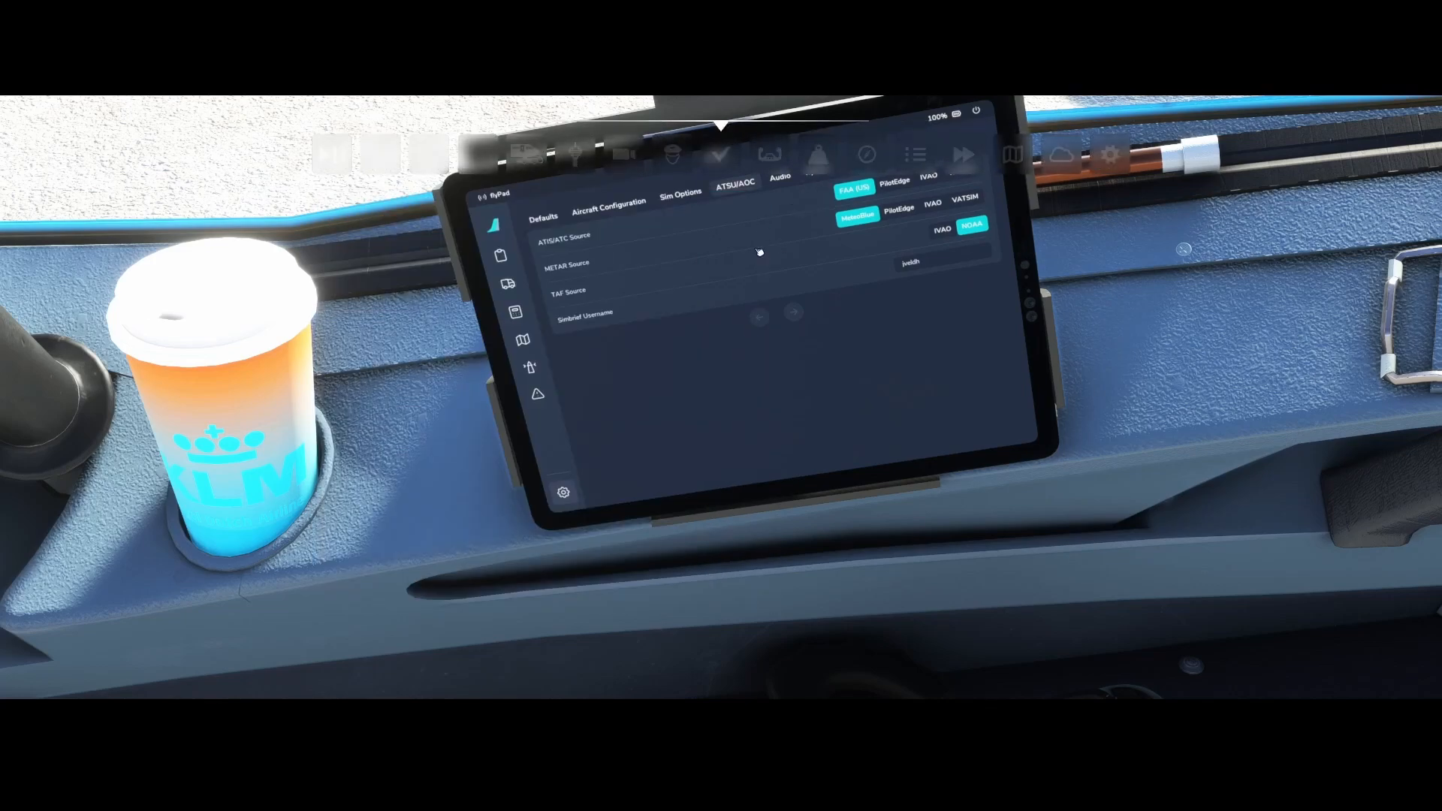
pyautogui.click(787, 357)
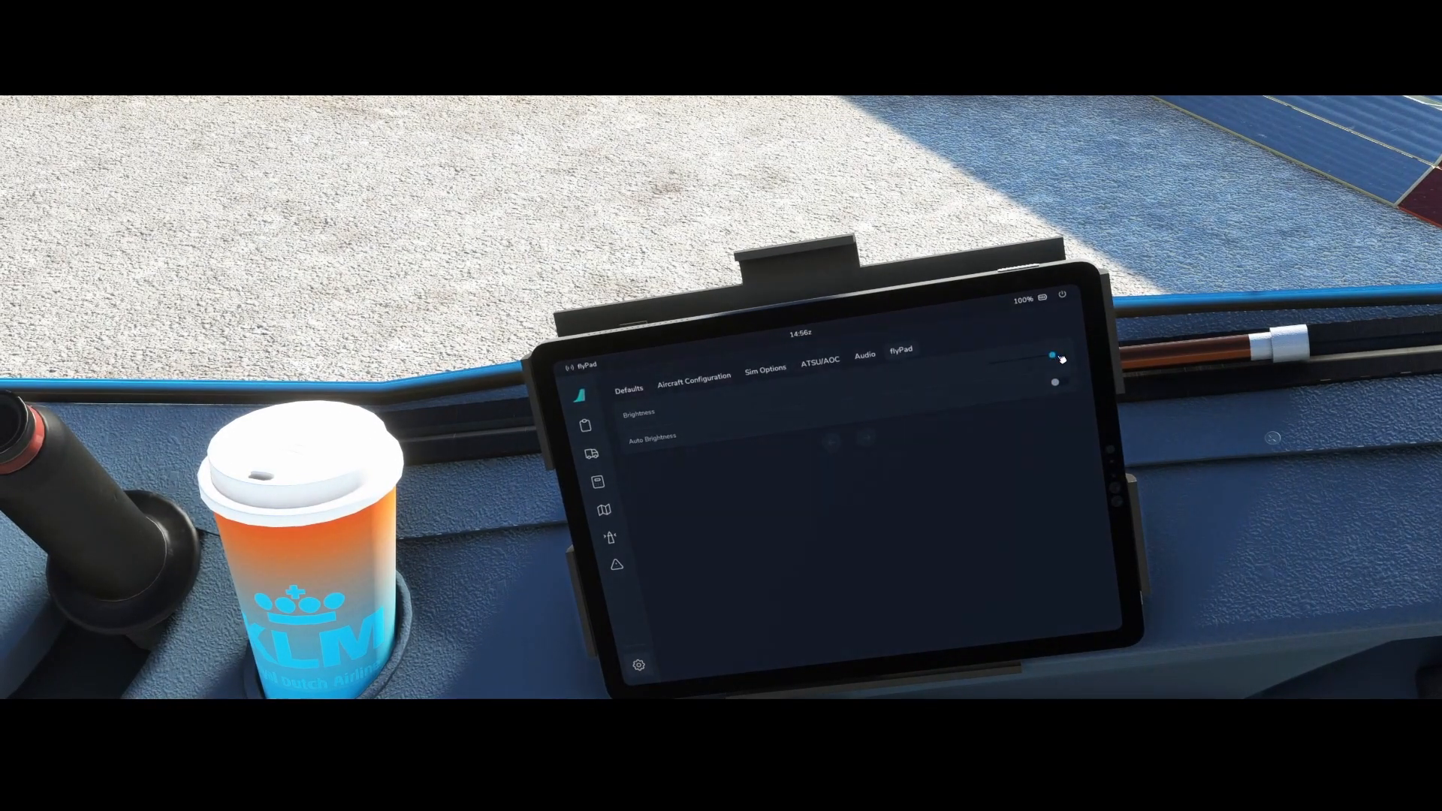
# - View the Audio volume tab, then Sim Options with ADIRS align and DMC self-test times
pyautogui.click(864, 355)
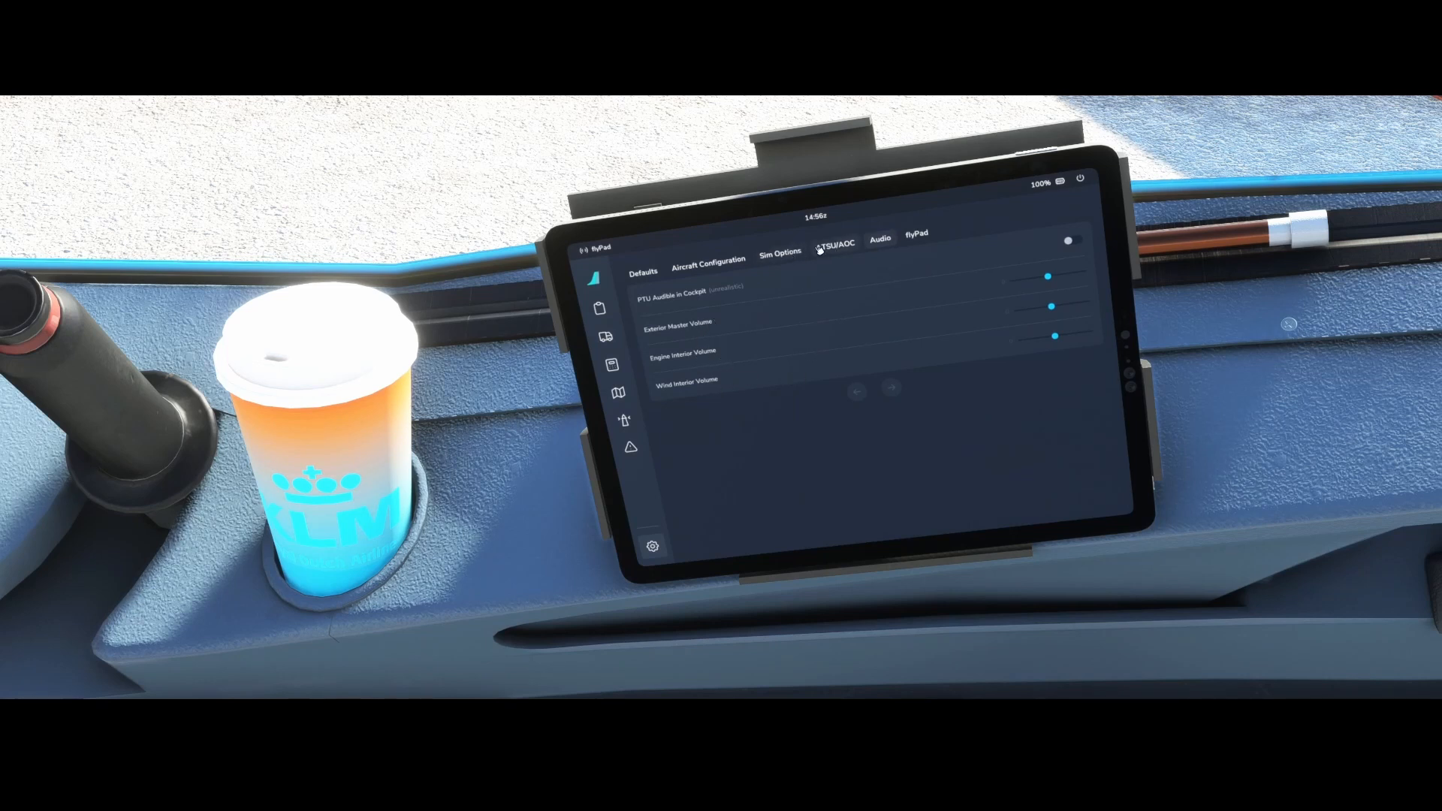
pyautogui.click(780, 253)
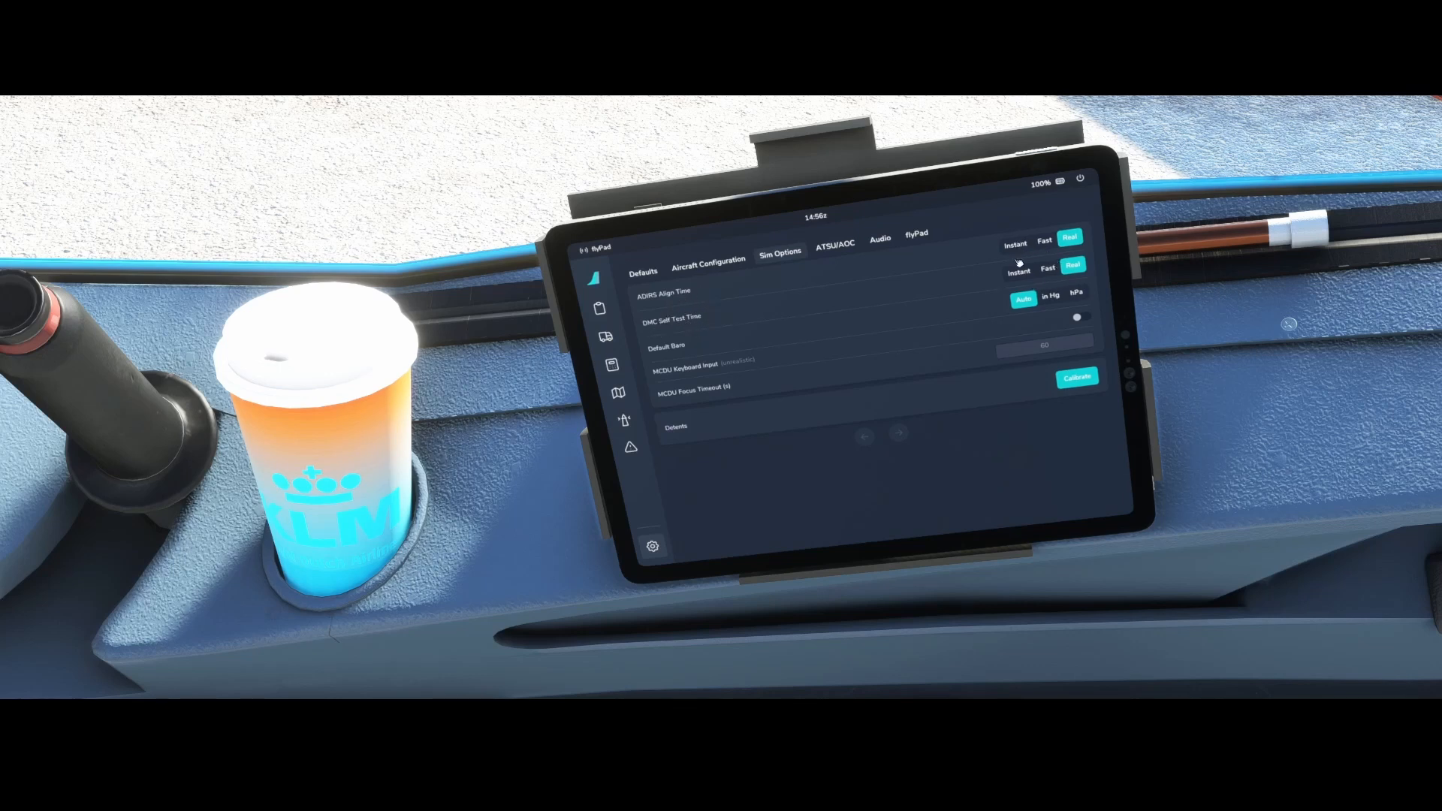
# - Check Aircraft Configuration, return to Sim Options and start throttle calibration for Axis 1 & 2
pyautogui.click(1071, 266)
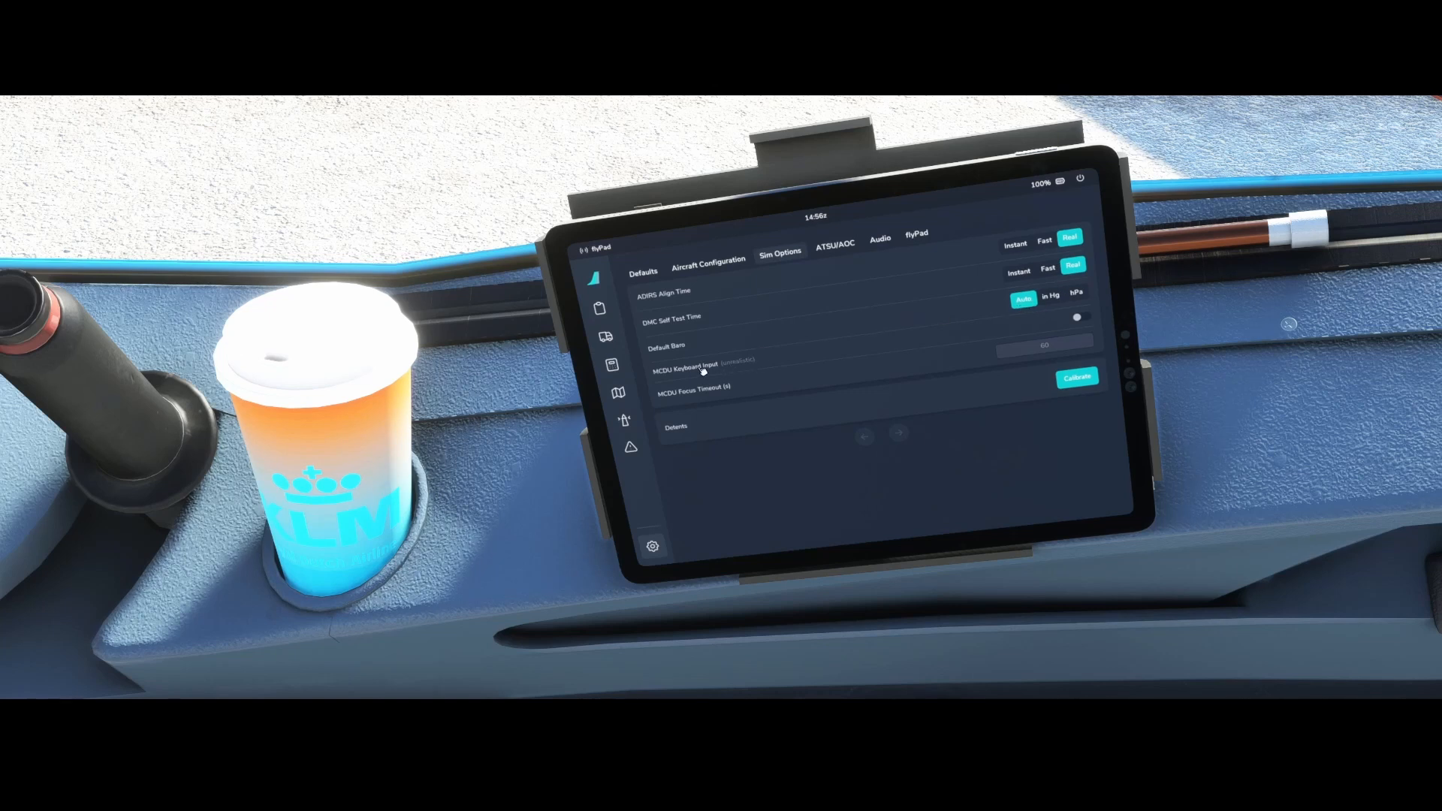
pyautogui.moveTo(780, 371)
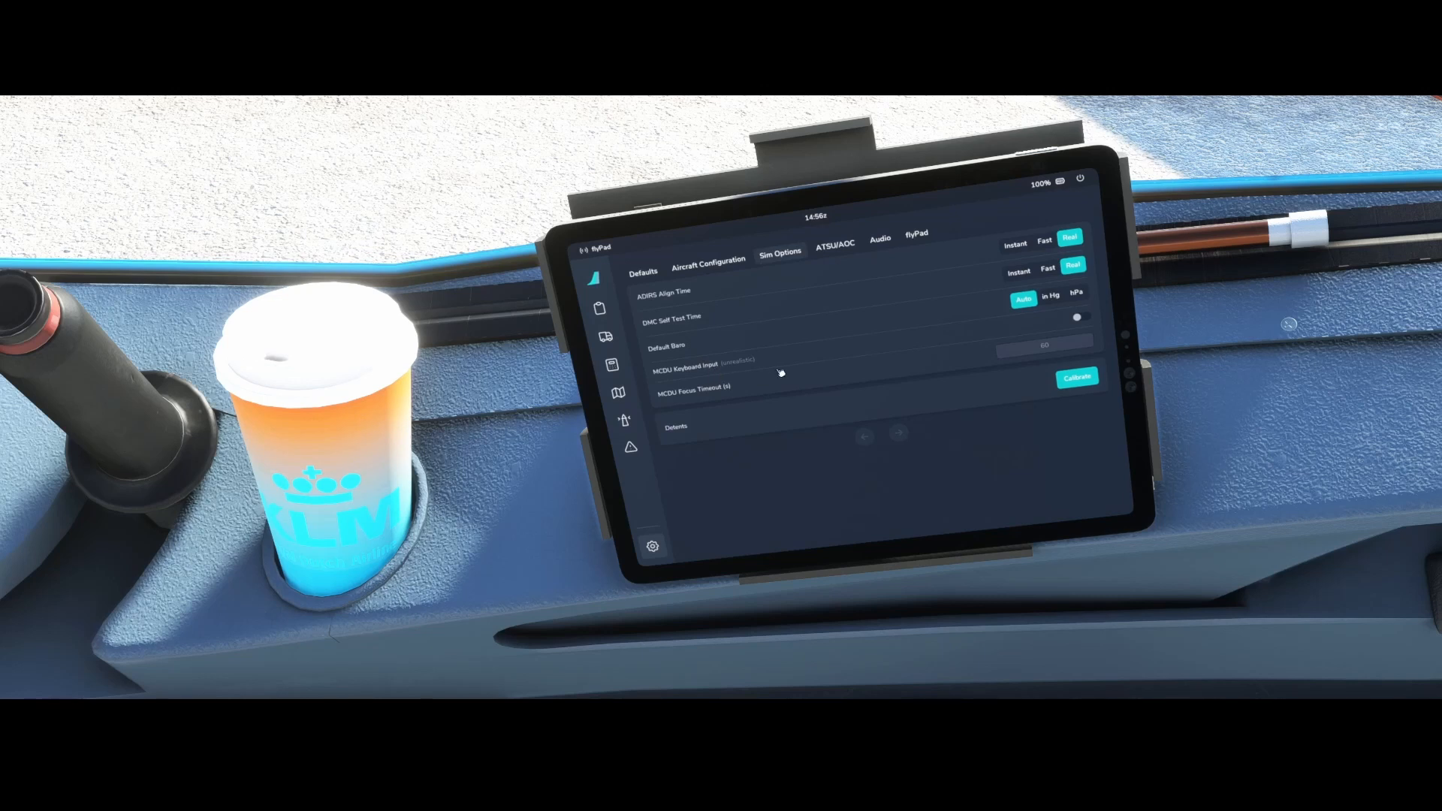
pyautogui.moveTo(771, 366)
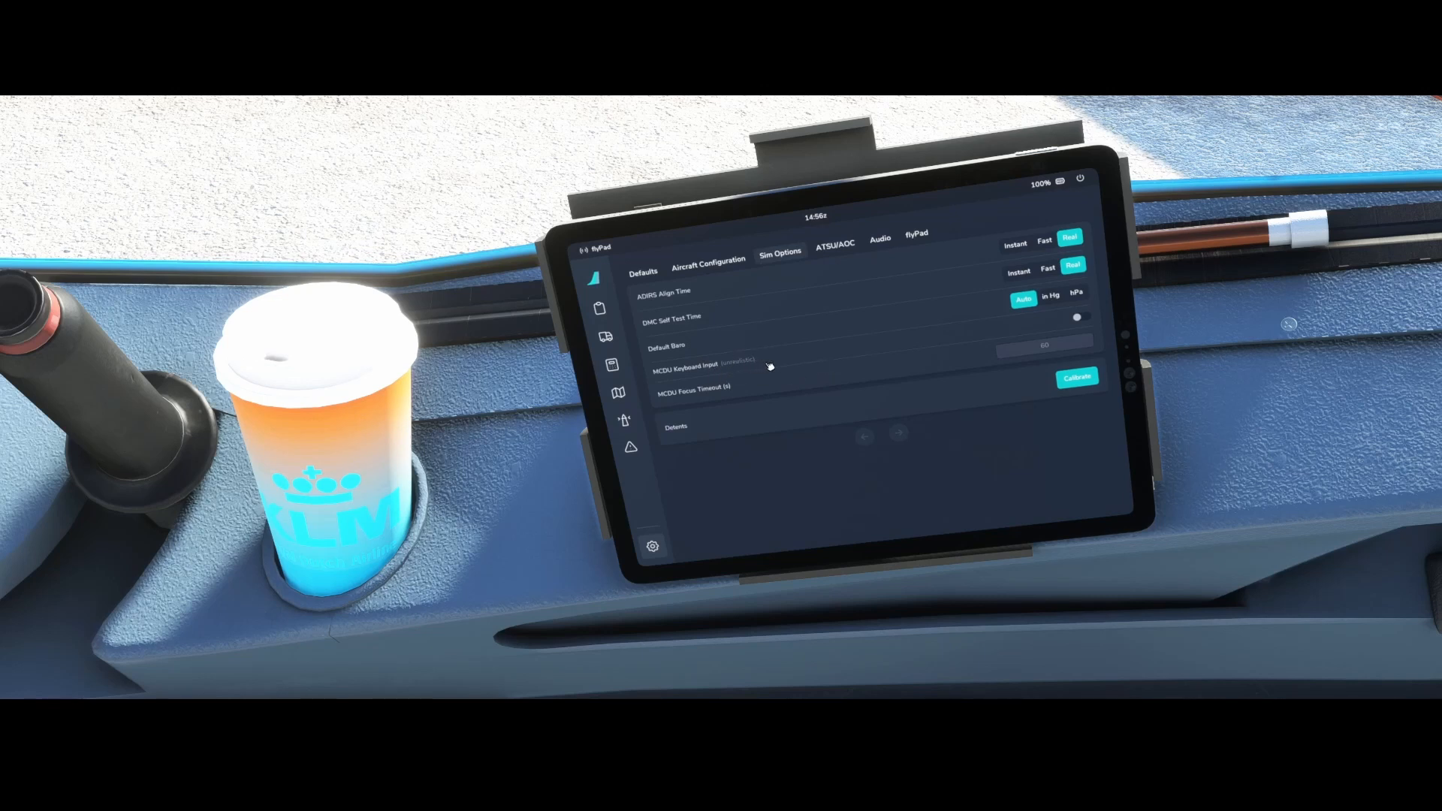
pyautogui.moveTo(1073, 351)
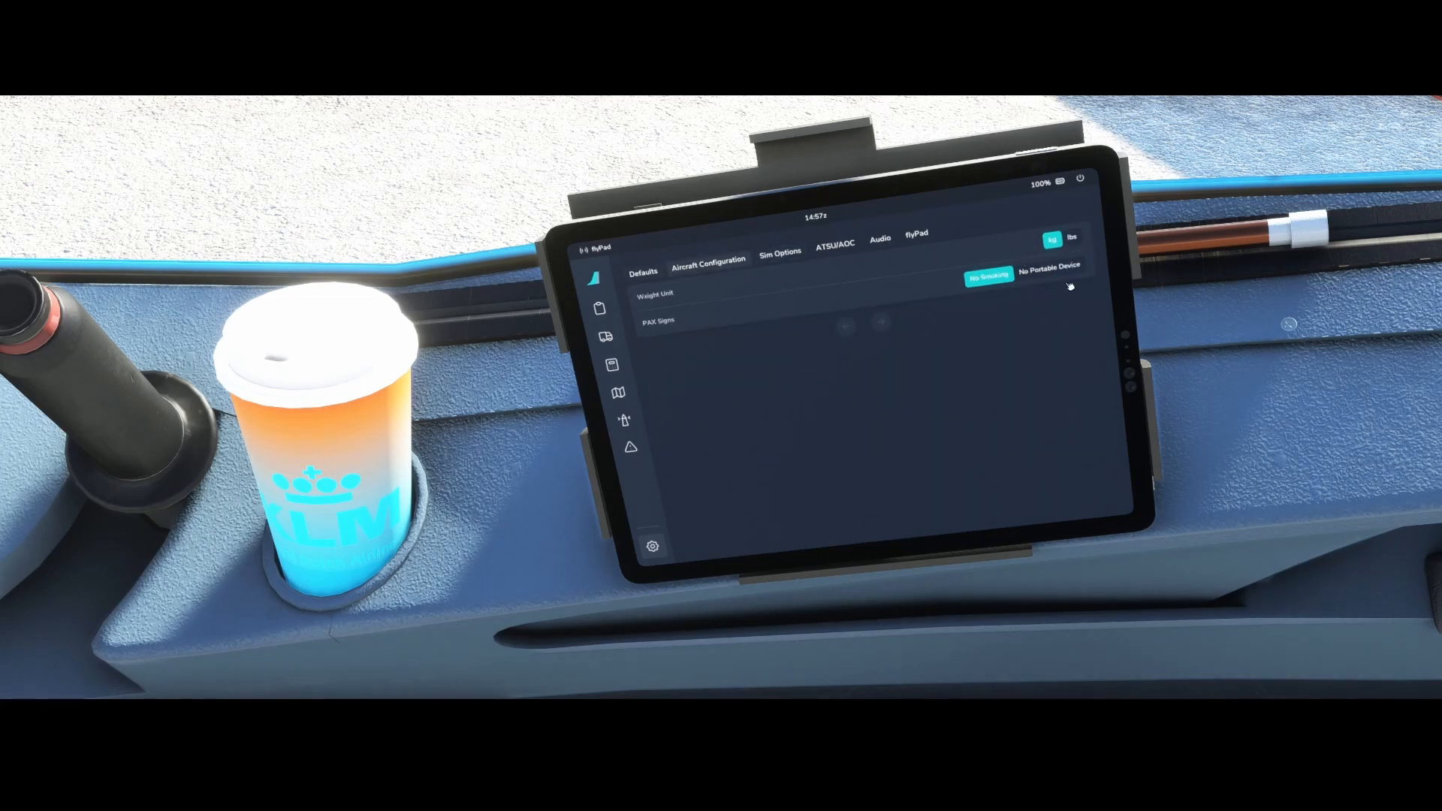
pyautogui.click(643, 272)
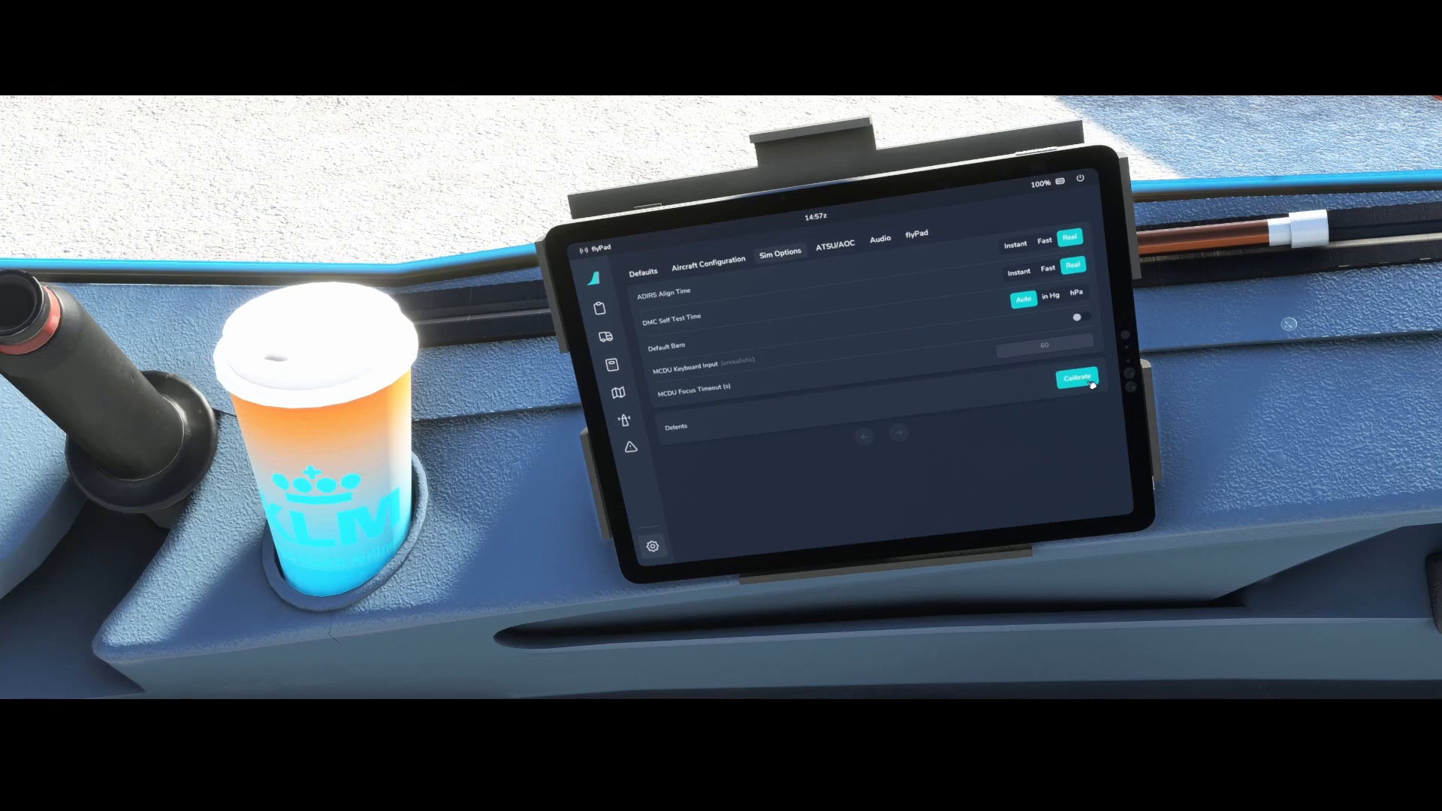
pyautogui.click(1075, 377)
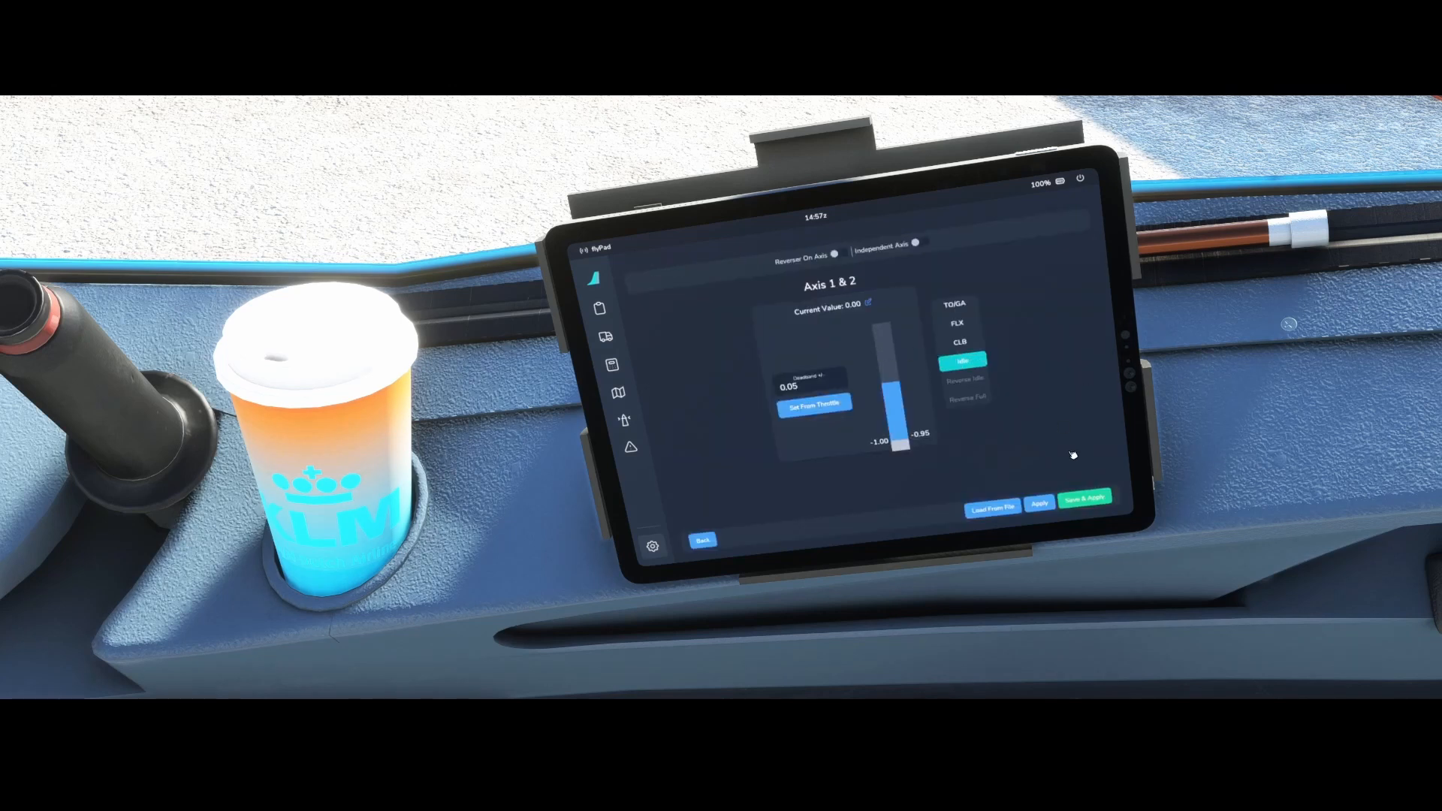
pyautogui.moveTo(1022, 393)
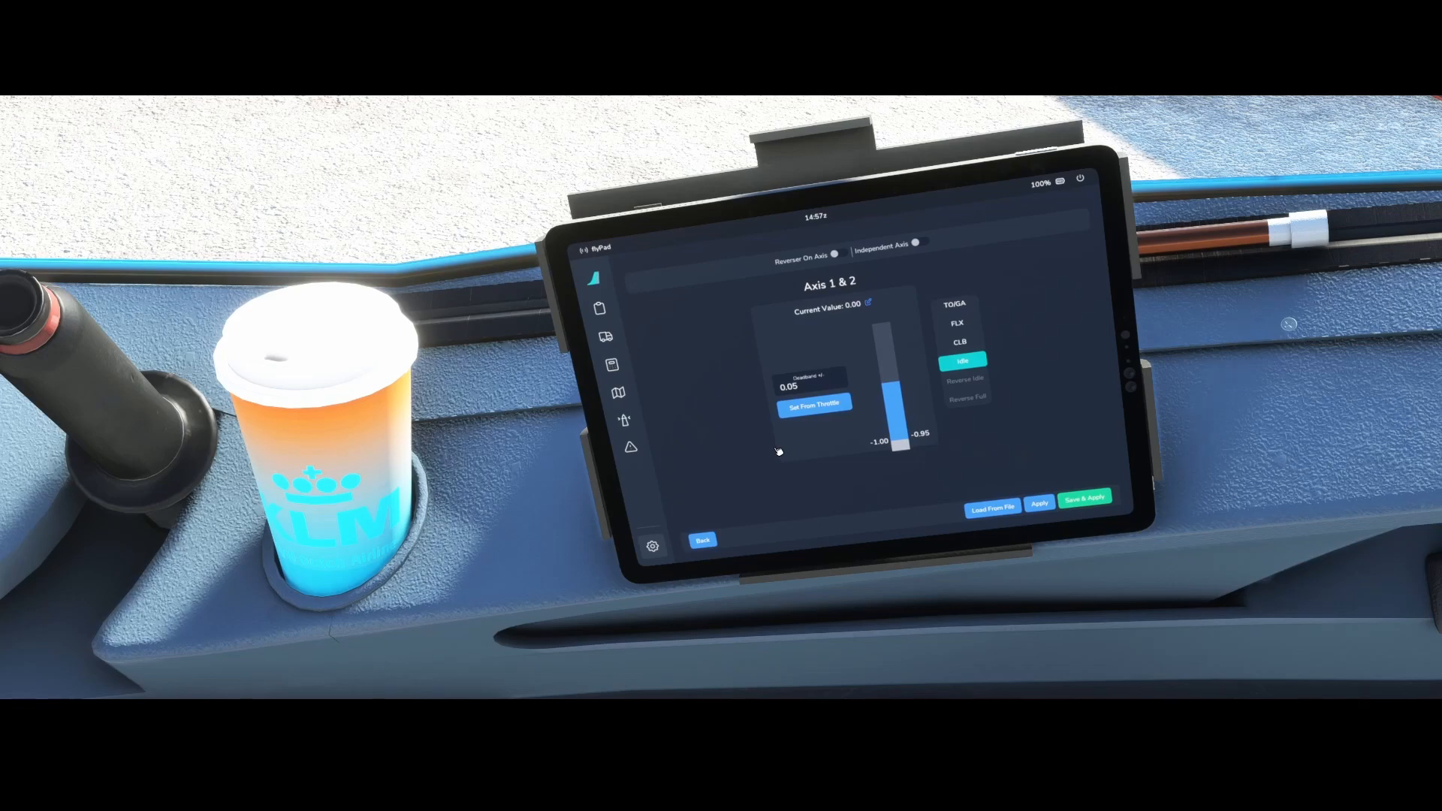
pyautogui.moveTo(861, 425)
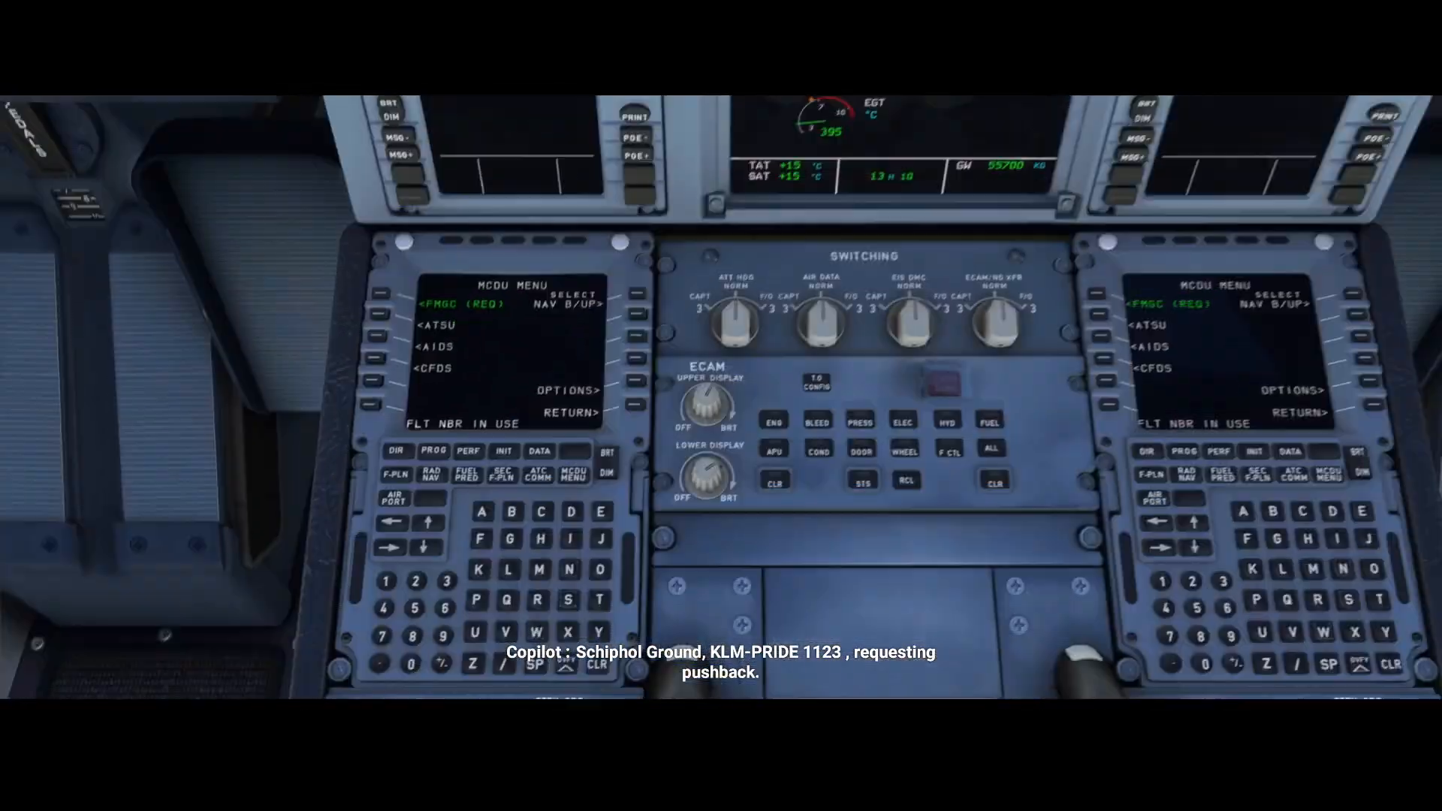
pyautogui.moveTo(721, 406)
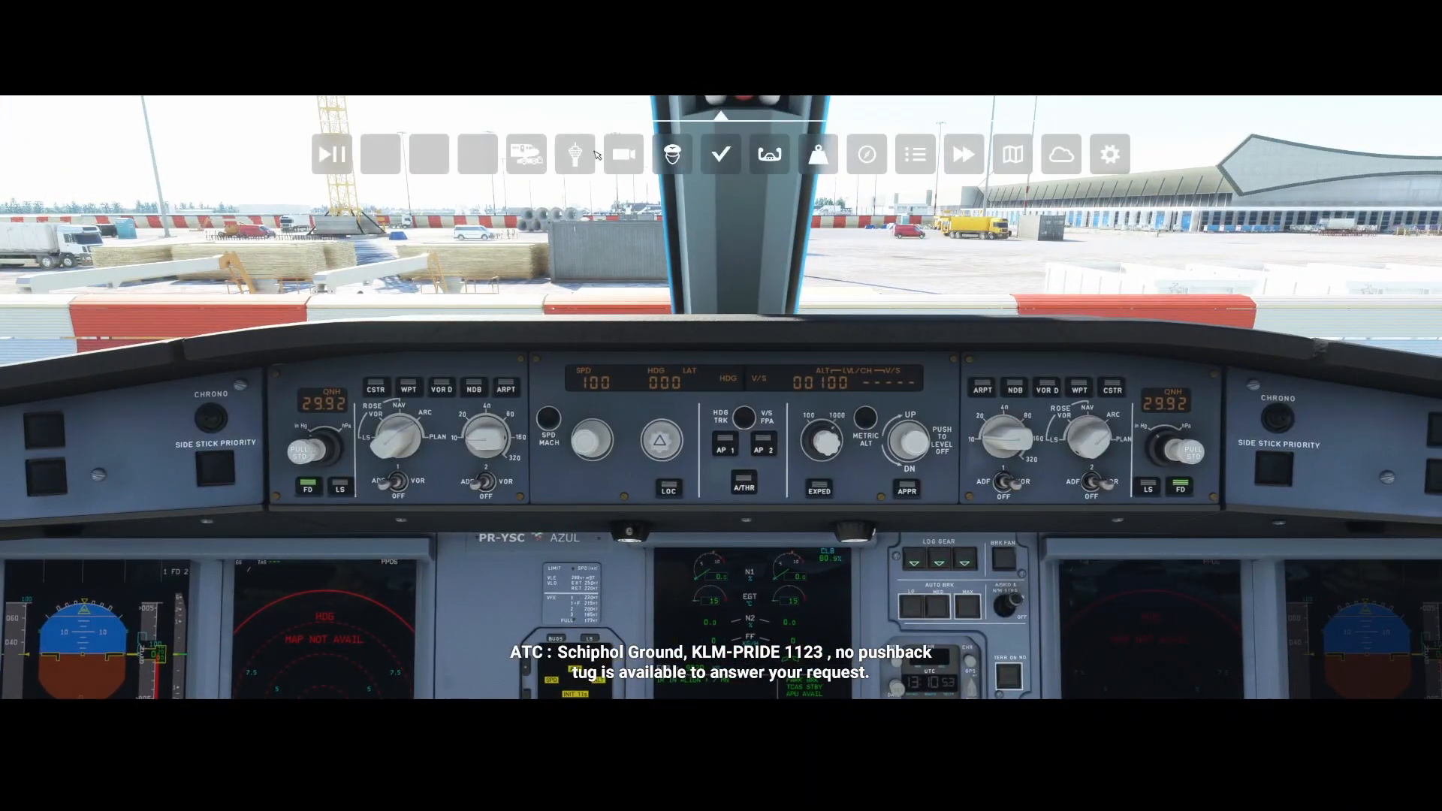
pyautogui.click(673, 153)
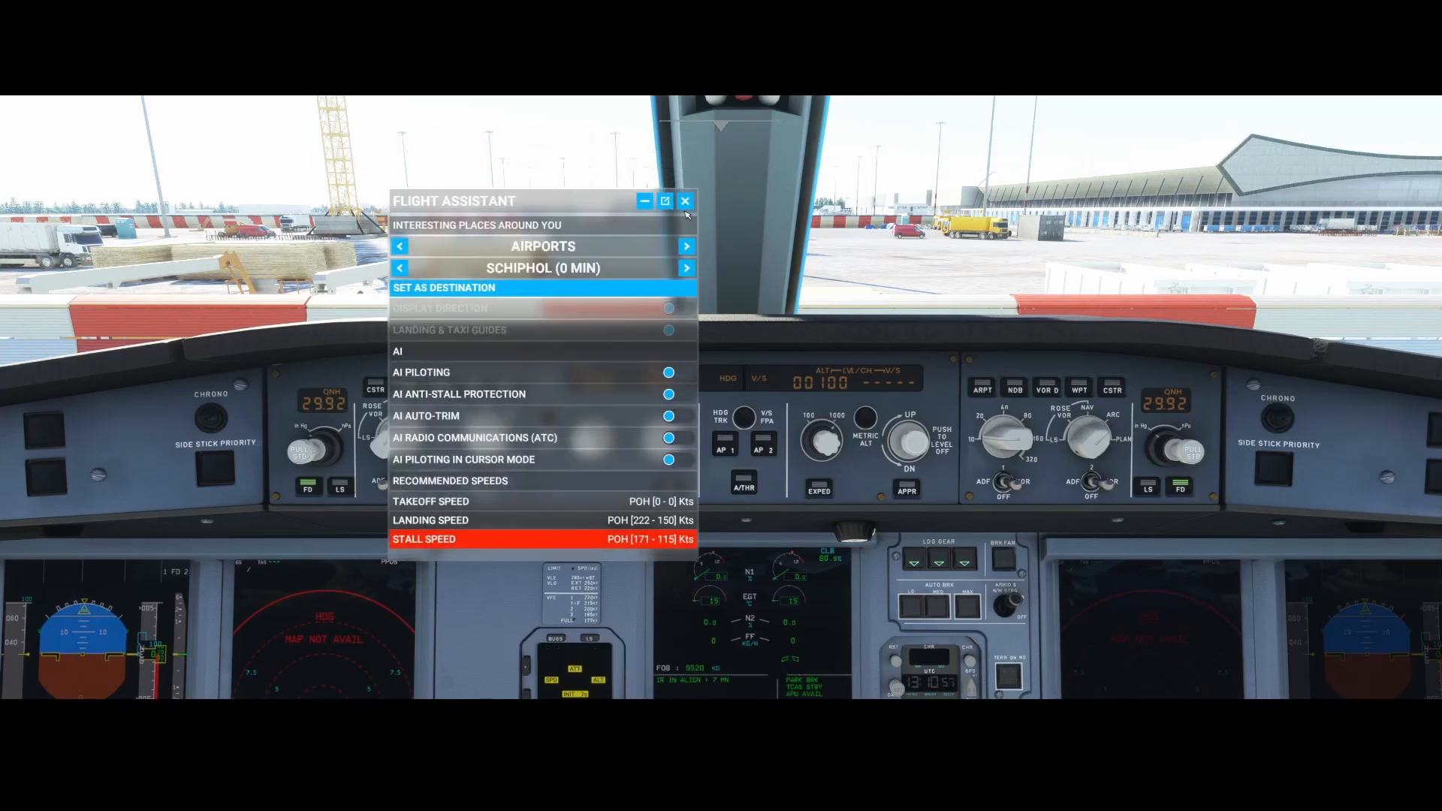
pyautogui.click(685, 200)
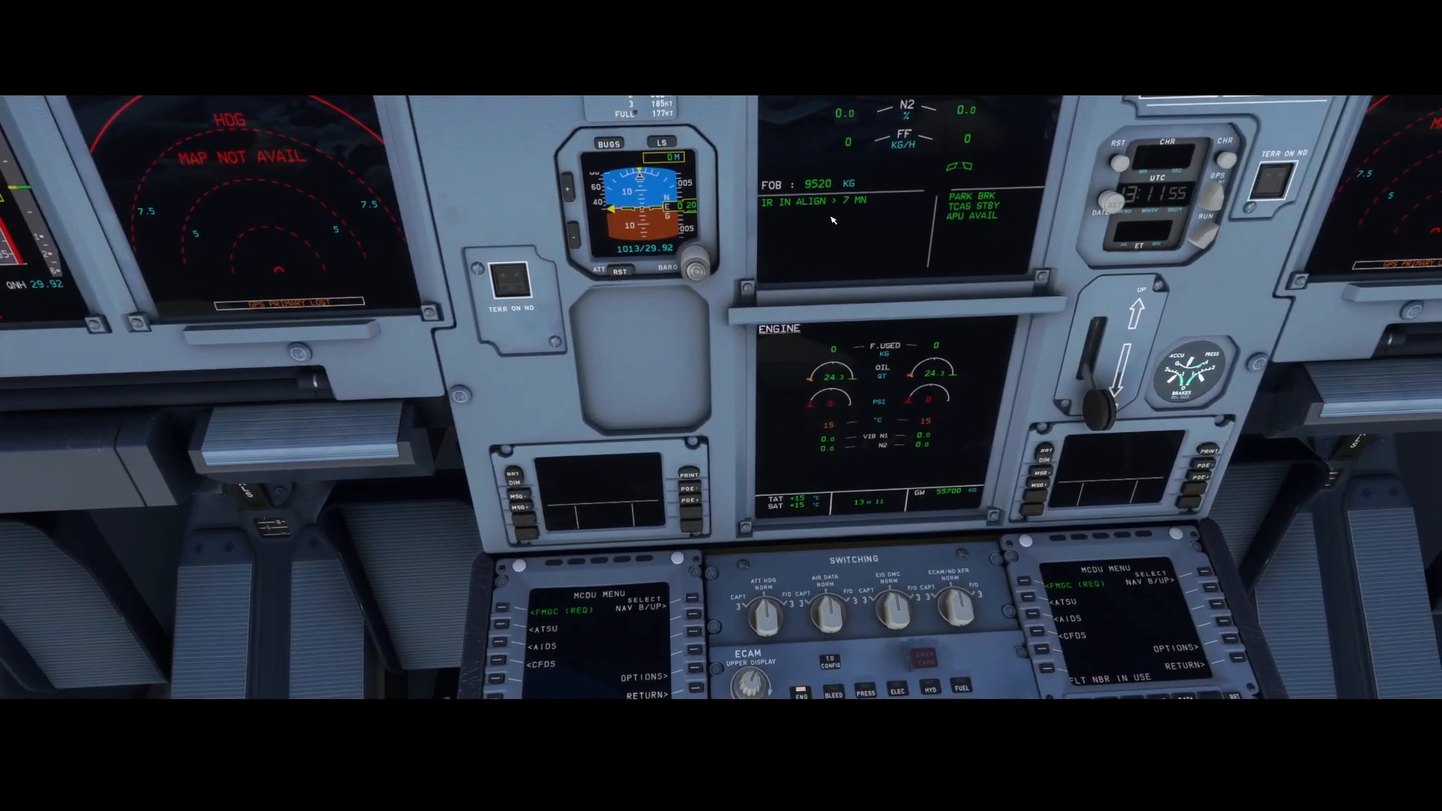
pyautogui.moveTo(1001, 197)
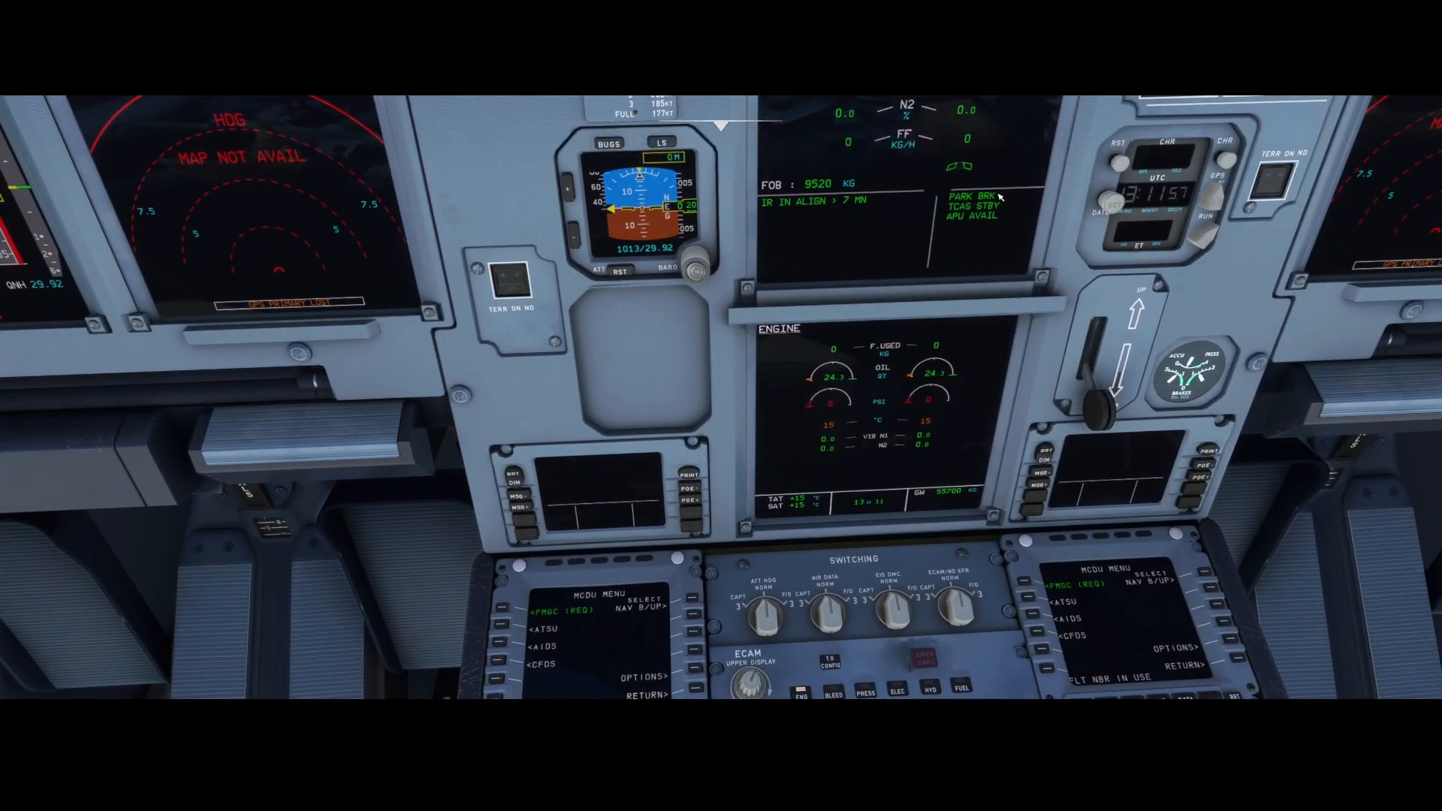